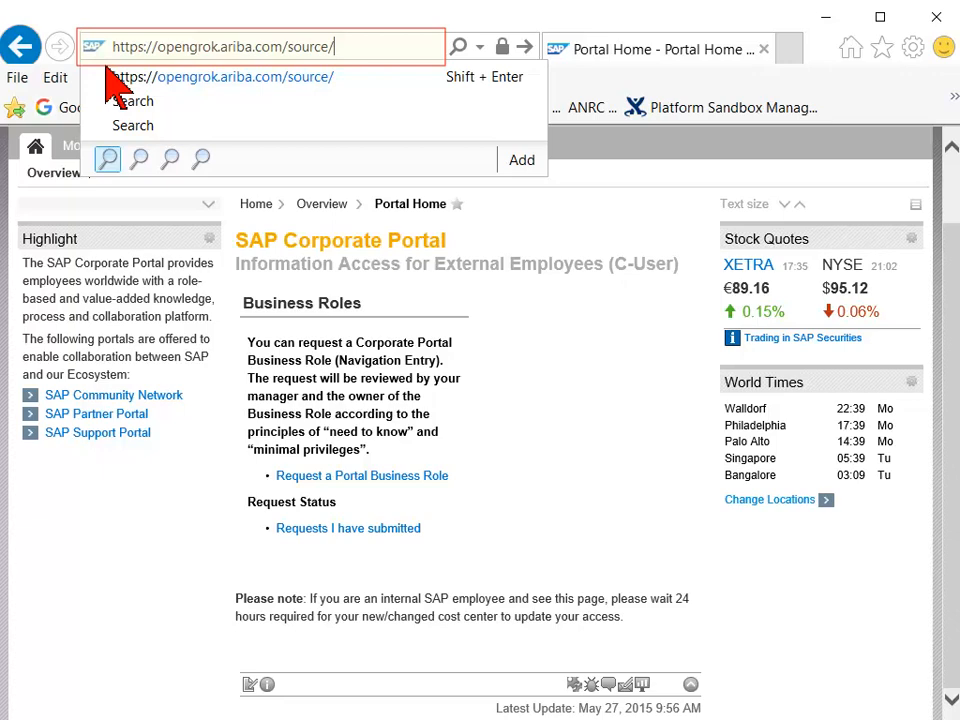
Step: Load the OpenGrok source URL and sign in through the Windows Security dialog with the account password
key("Return")
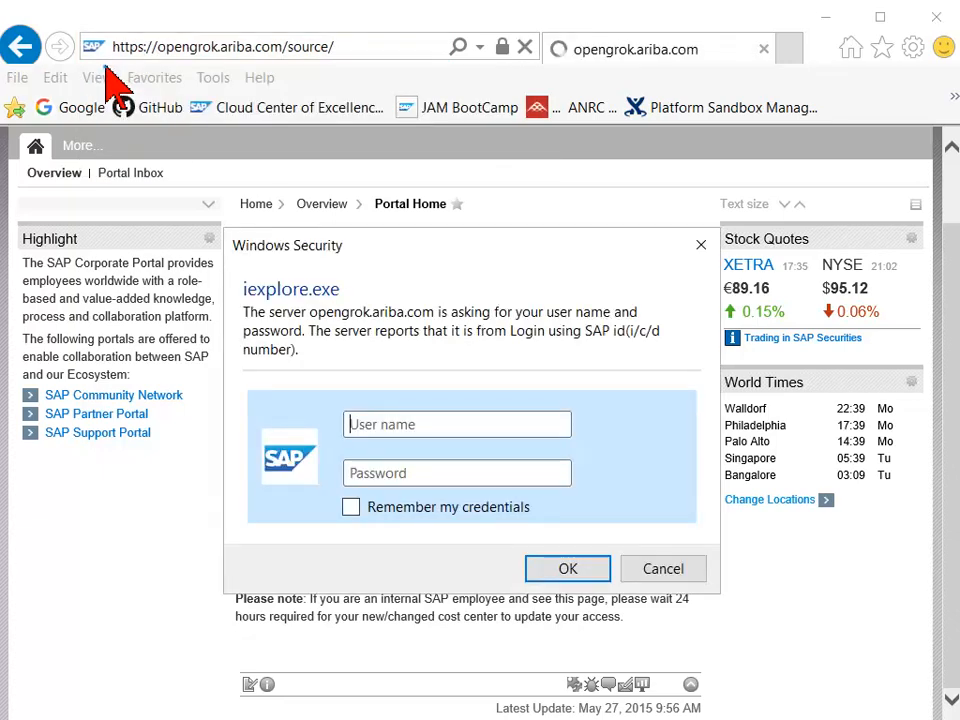
type("C5251231")
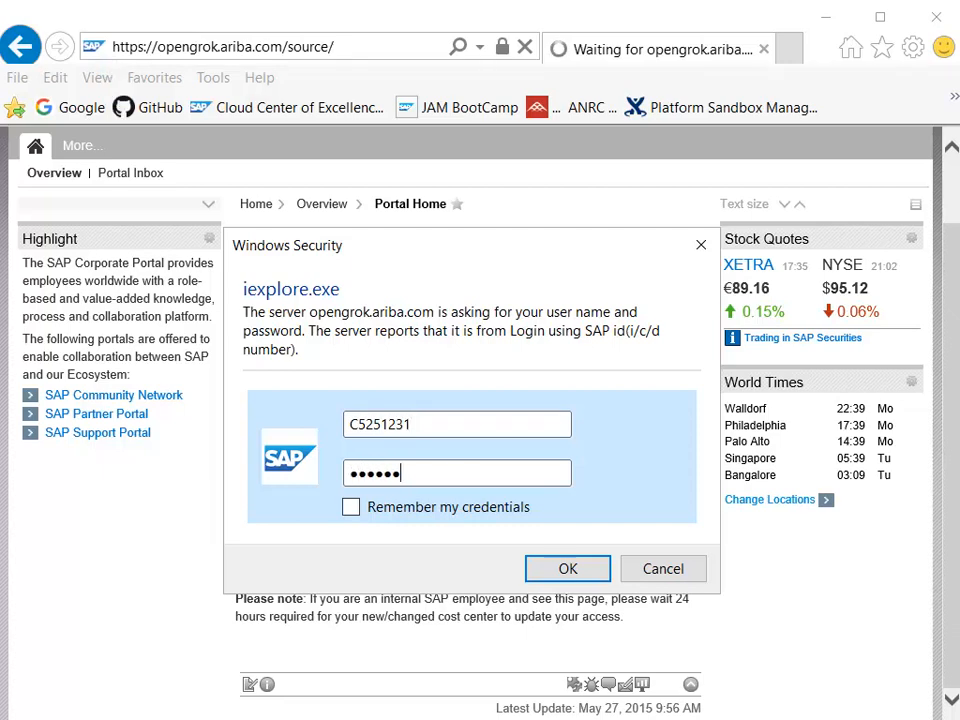
left_click(568, 568)
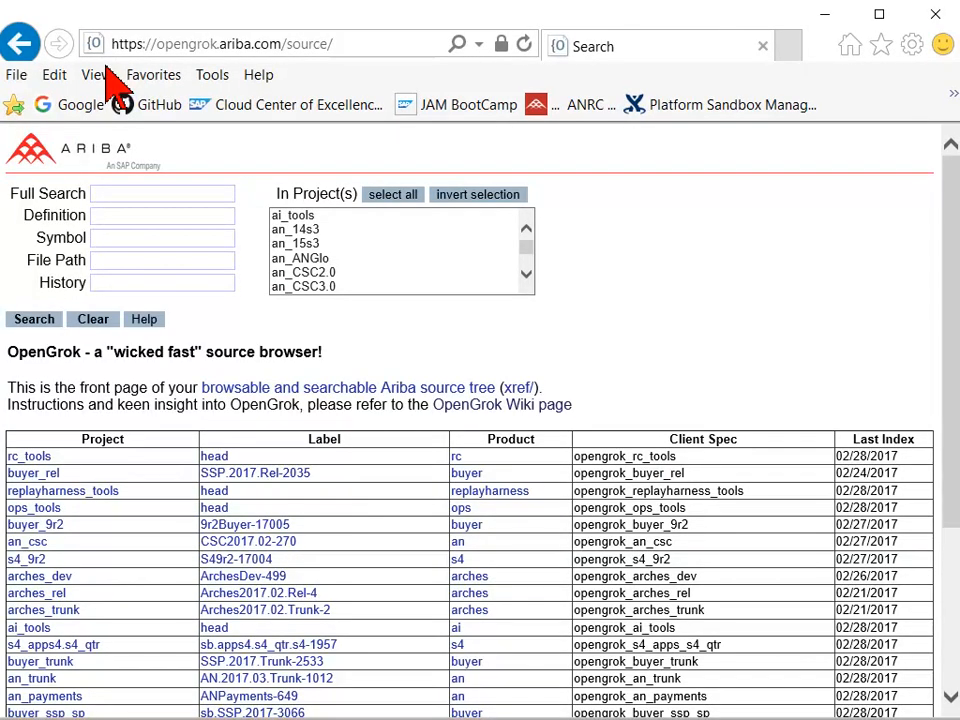
mouse_move(630, 48)
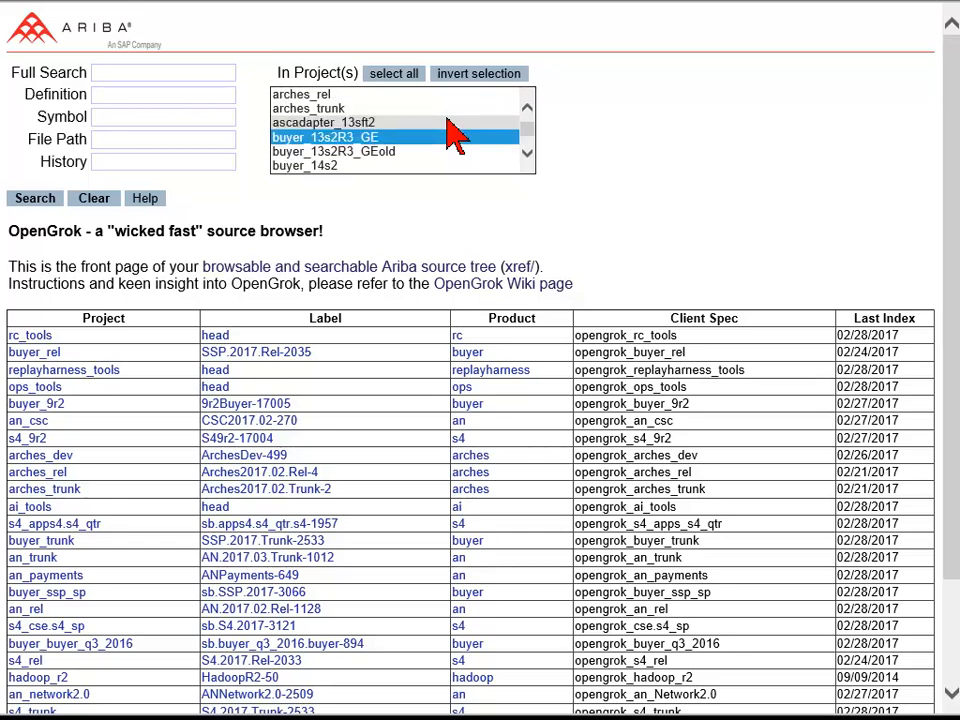
Step: Choose buyer_9r2 in the In Project(s) list as the search scope
left_click(332, 152)
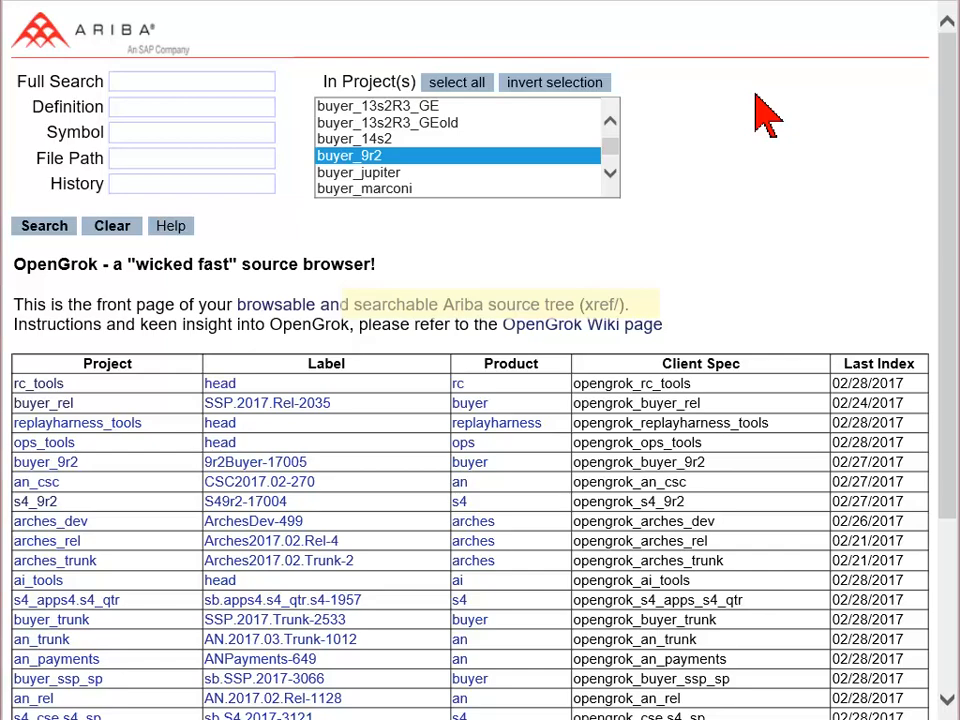
left_click(44, 224)
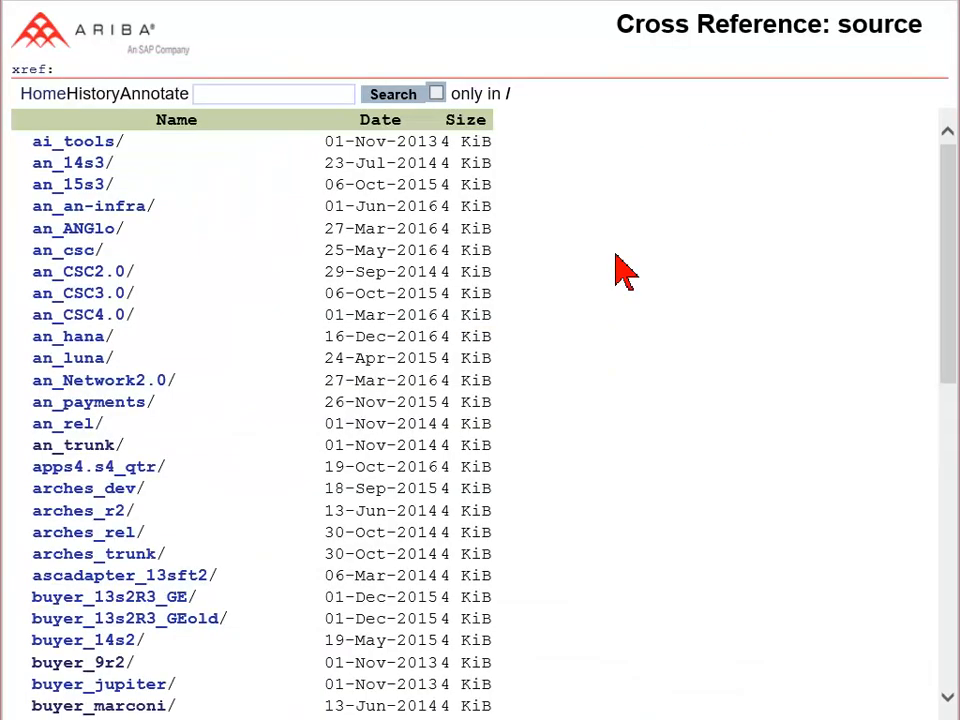
scroll("down", 3)
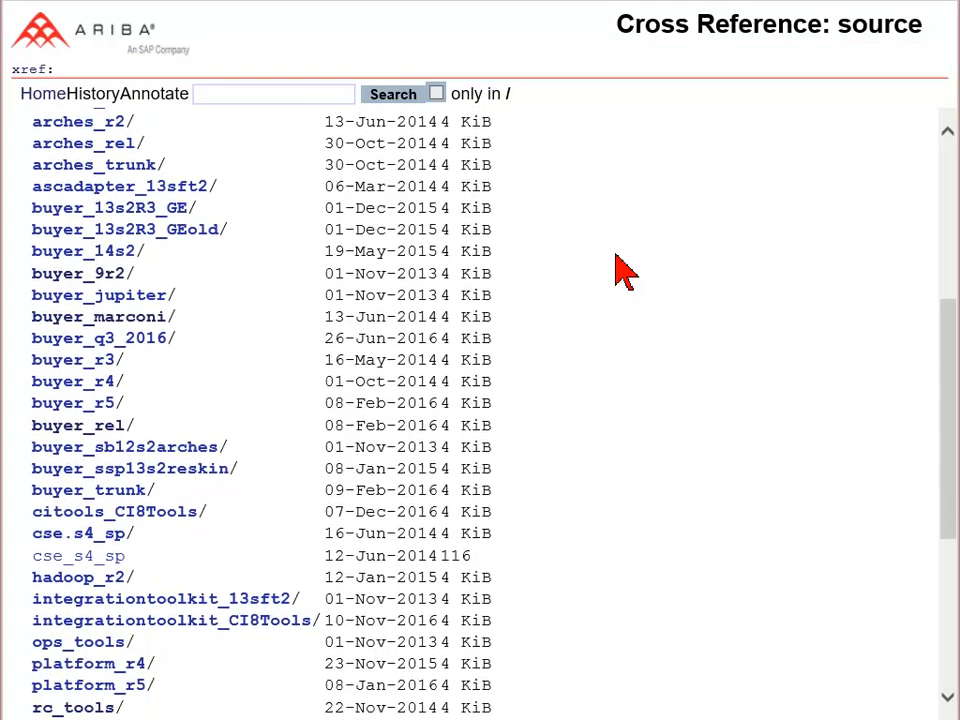
scroll("down", 3)
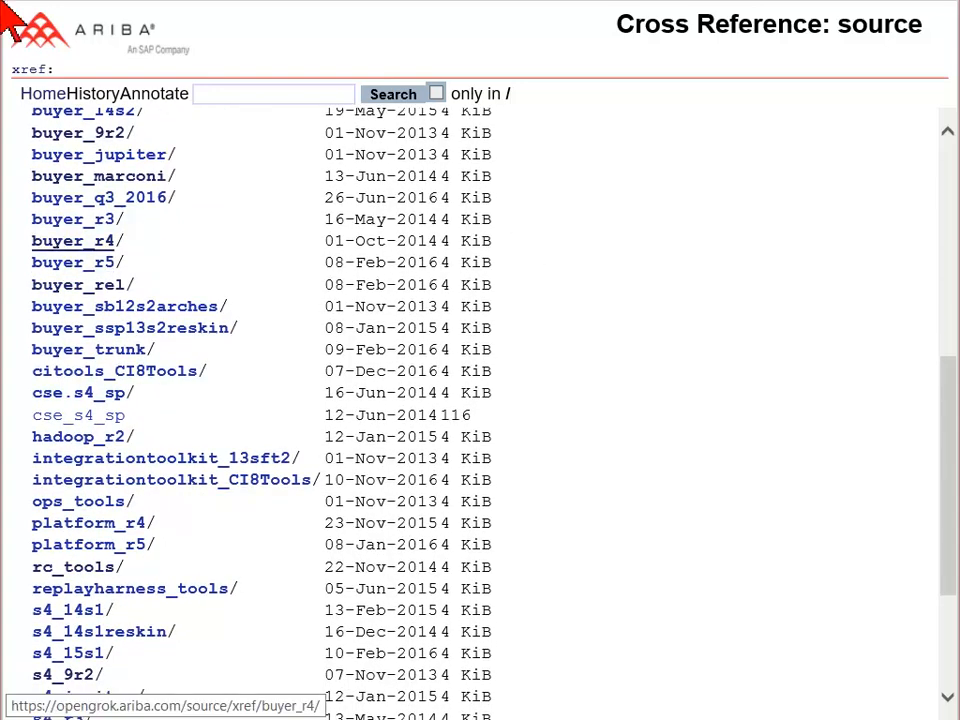
mouse_move(120, 156)
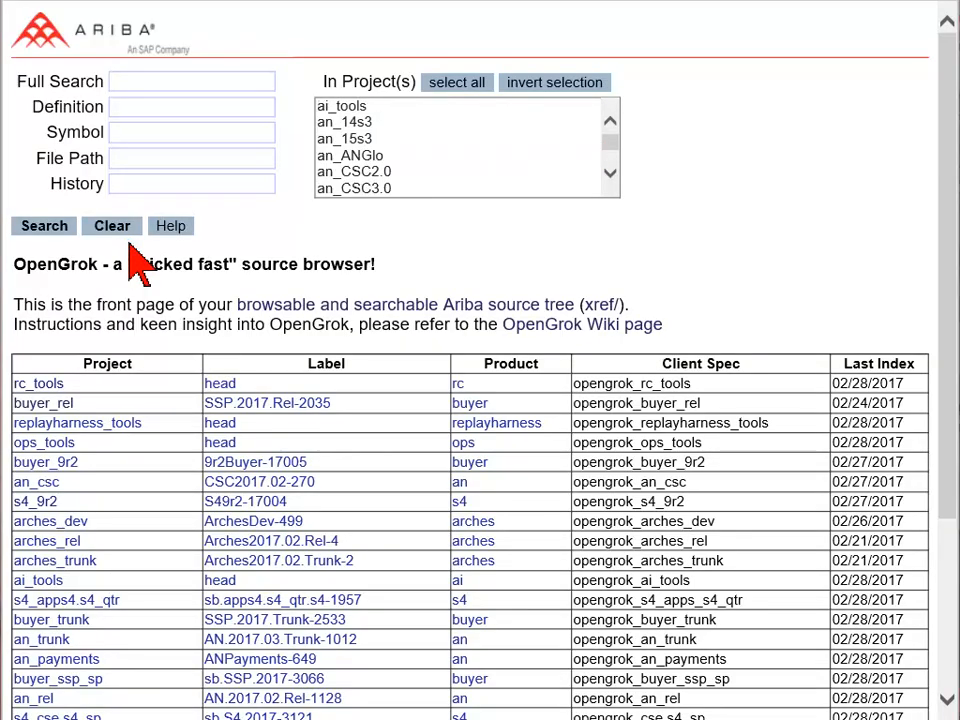
mouse_move(96, 350)
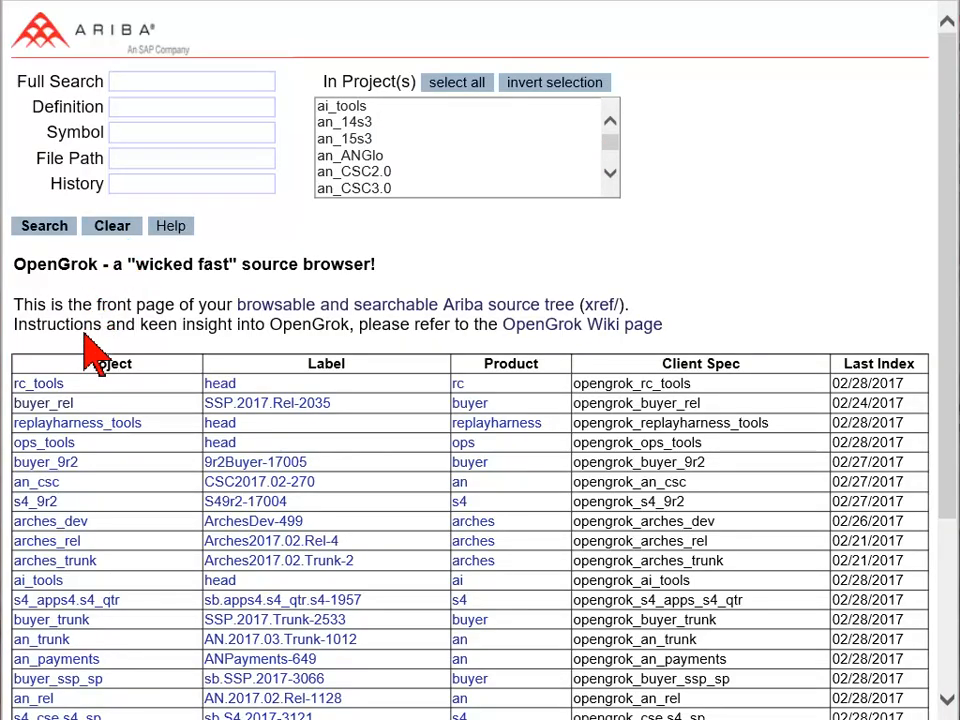
mouse_move(104, 520)
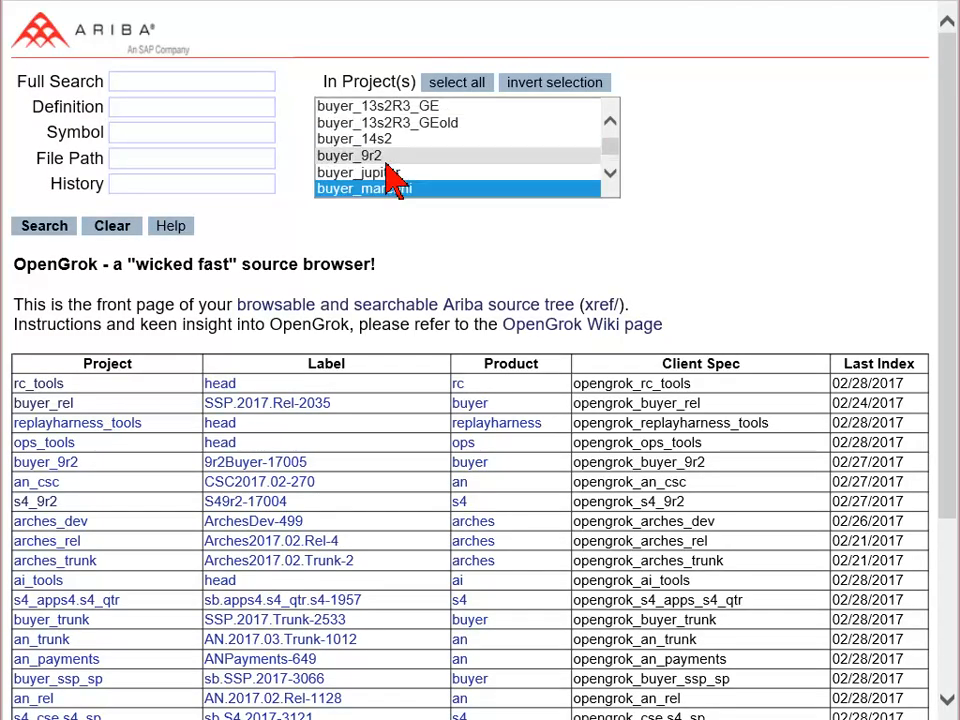
Step: Browse the buyer_9r2 source directory in the cross reference, then scope the search to buyer_marconi
left_click(348, 156)
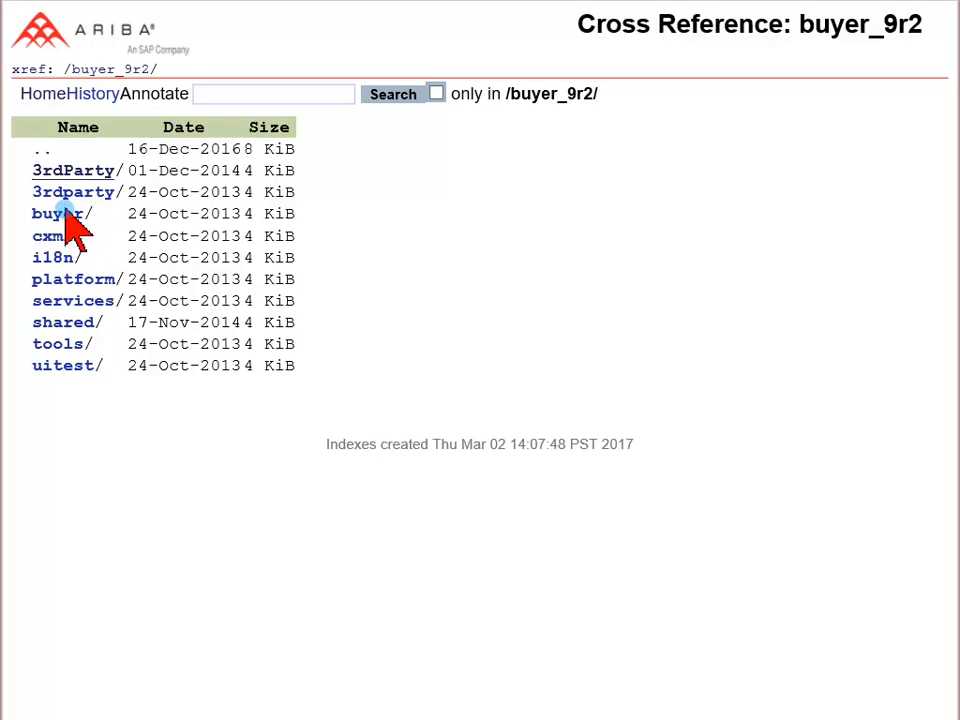
left_click(56, 212)
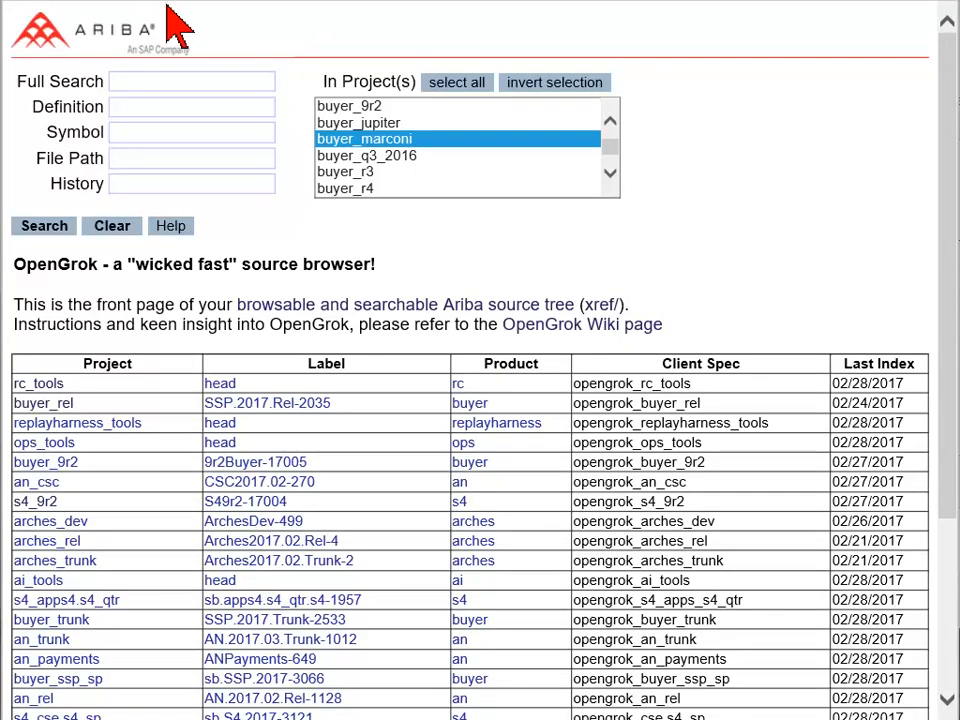
Step: Search buyer_marconi for file paths containing Selenium and review the 4343 results
type("Selenium")
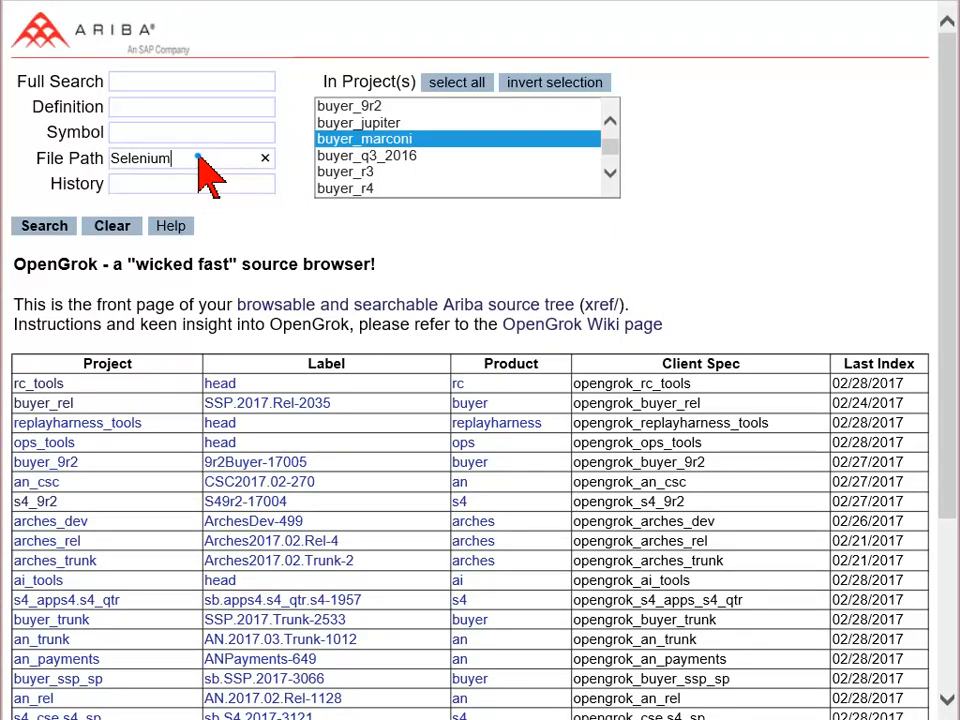
left_click(44, 224)
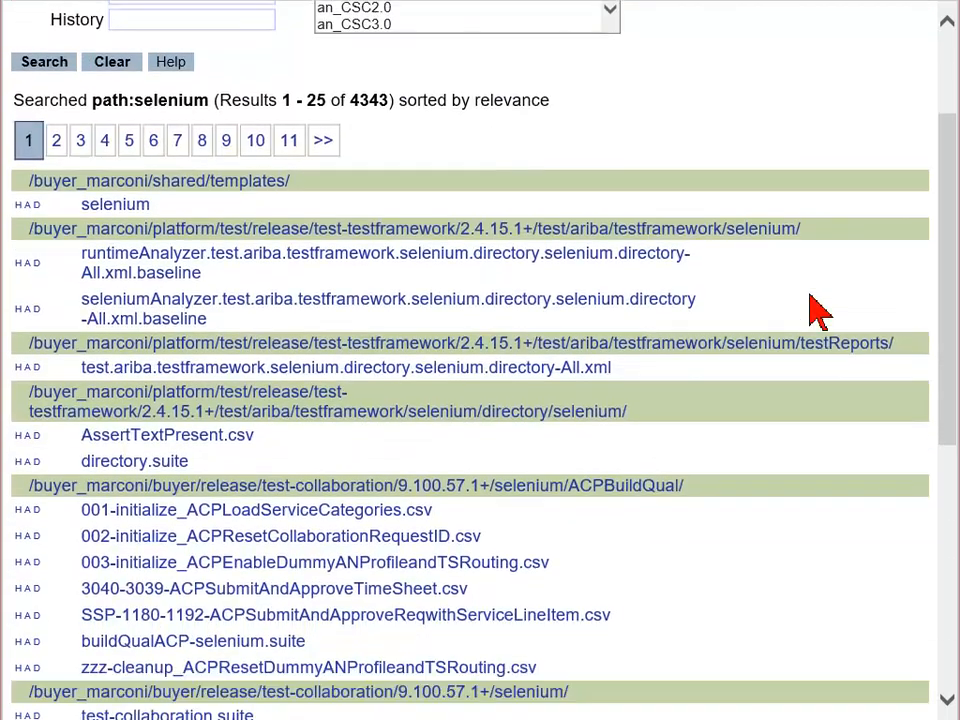
scroll("down", 3)
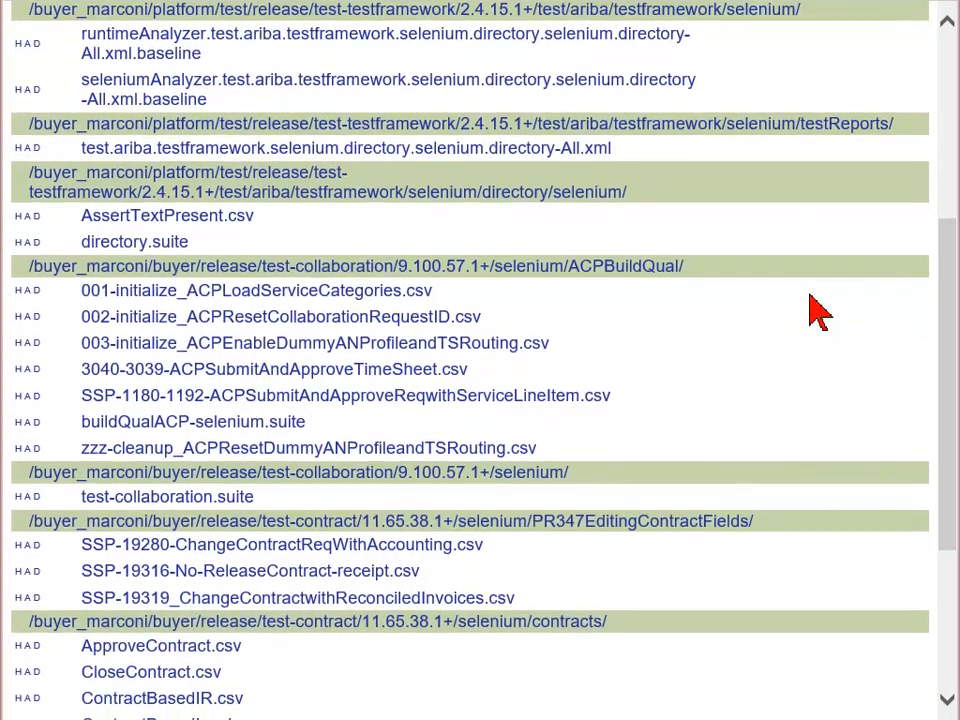
scroll("up", 3)
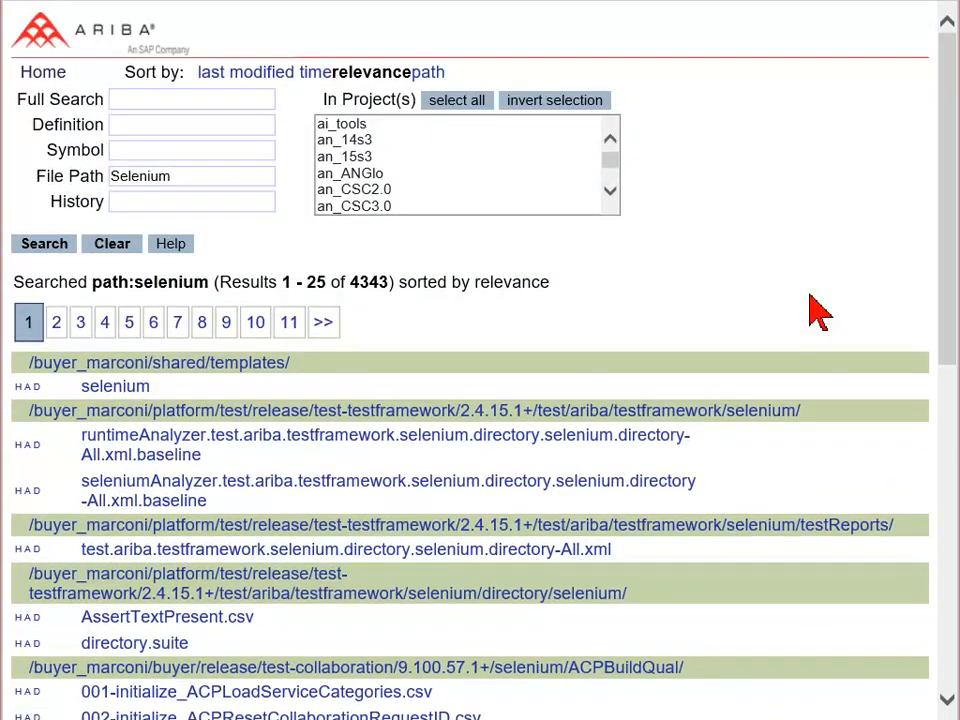
scroll("down", 3)
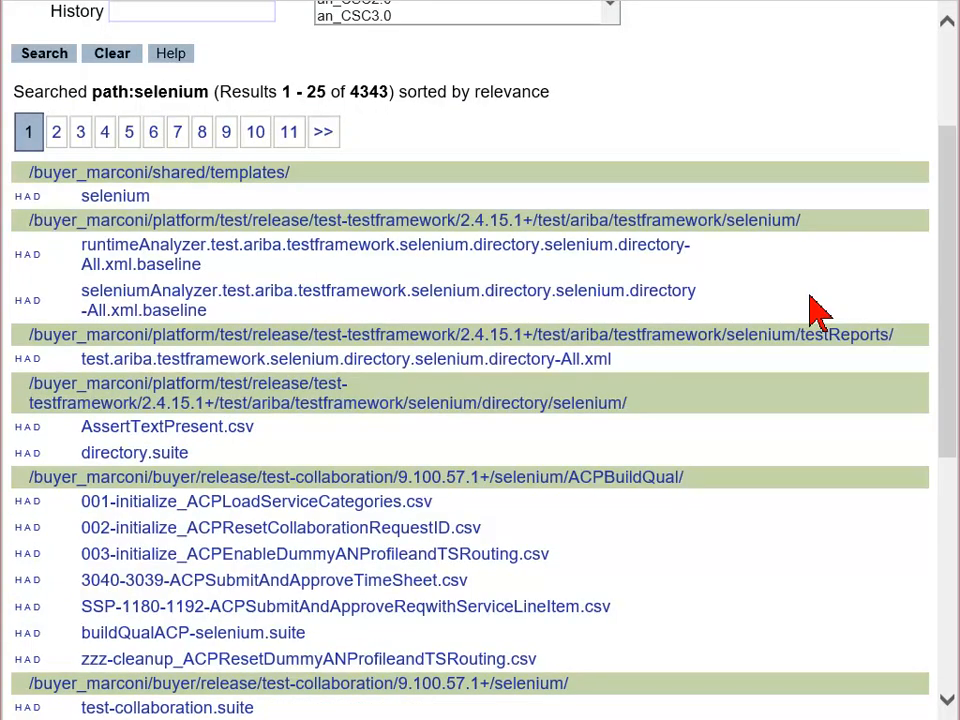
scroll("up", 3)
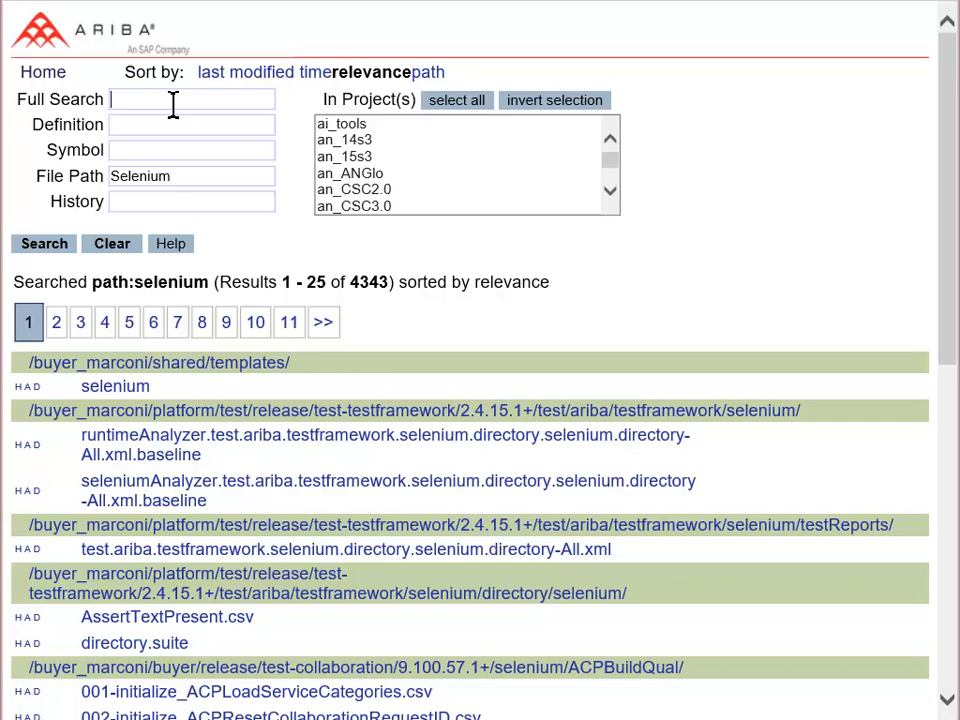
Step: Add full text test.ariba.user to the Selenium path search, narrowing to 511 CSV test files
type("test.ariba.use")
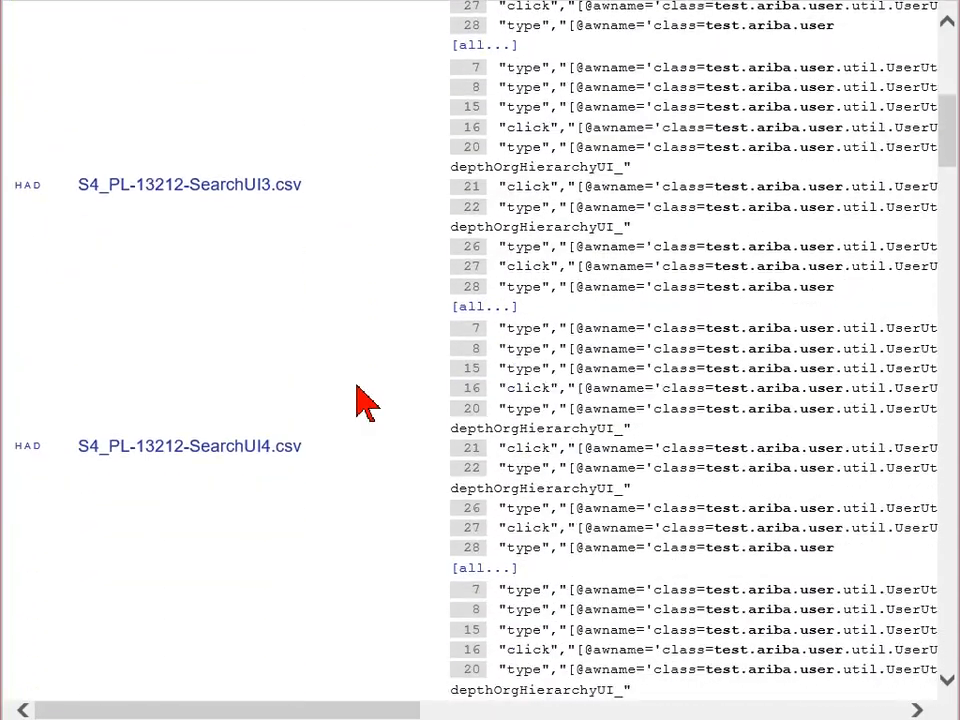
scroll("down", 3)
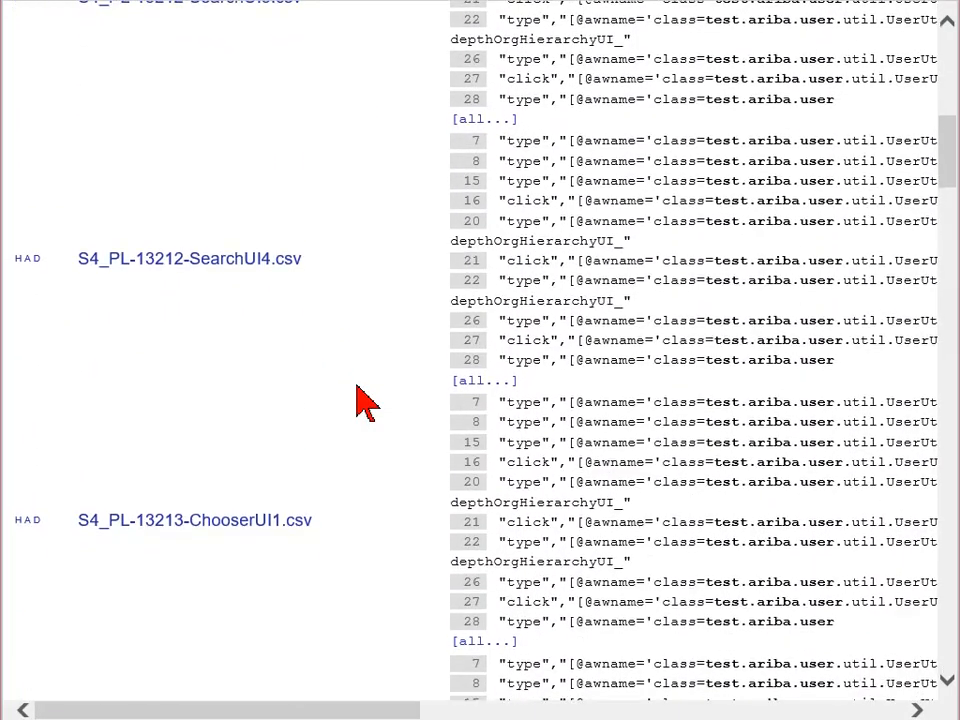
scroll("up", 3)
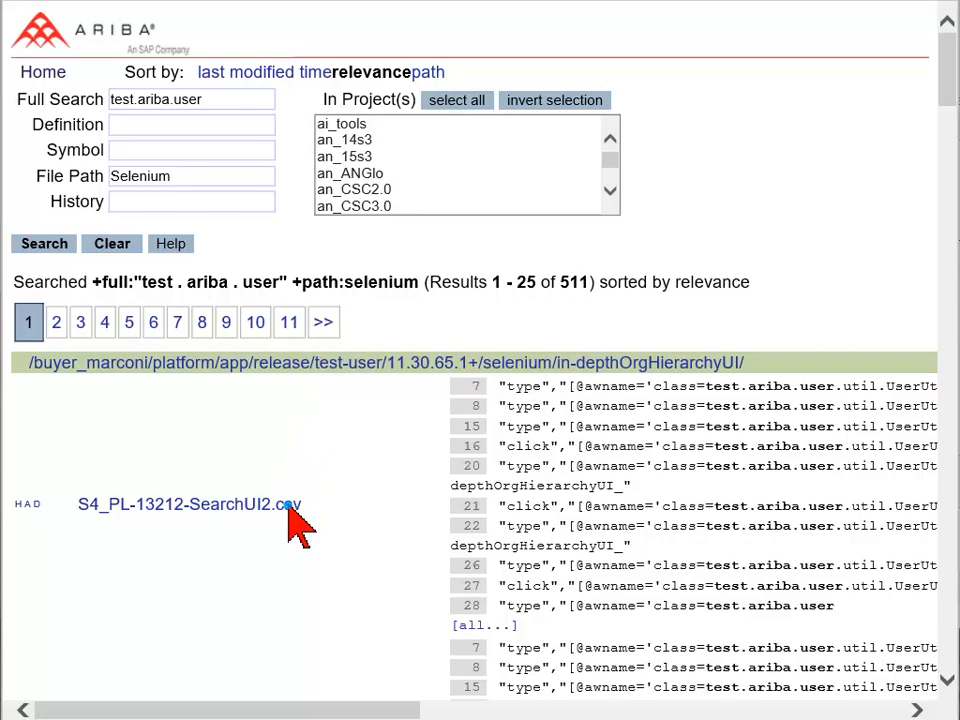
Step: View the S4_PL-13212-SearchUI2.csv result and download its raw file
left_click(188, 504)
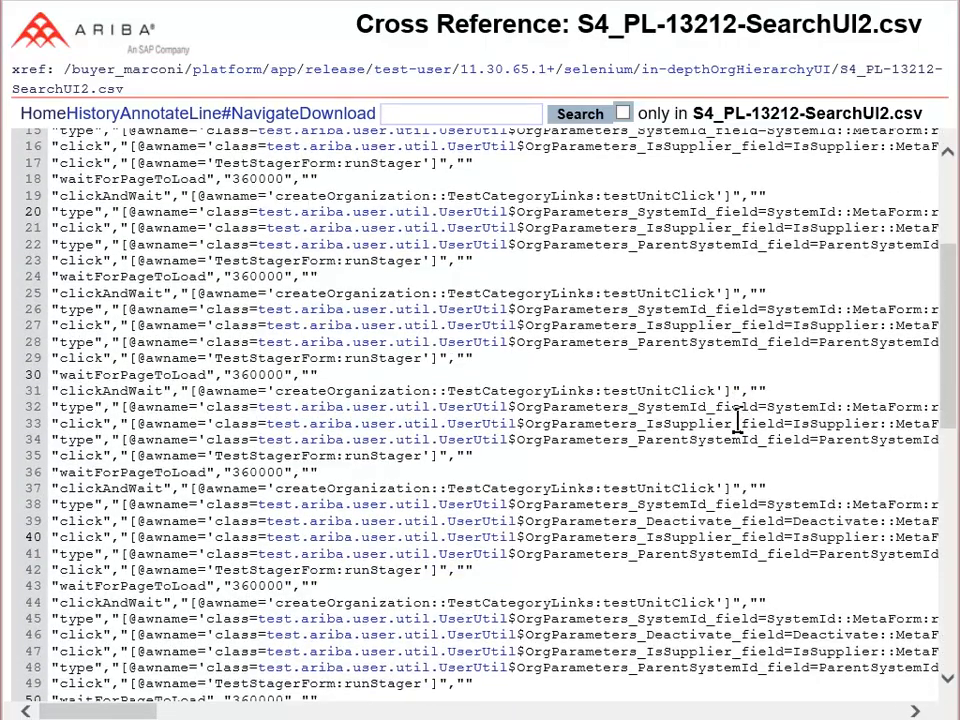
scroll("up", 3)
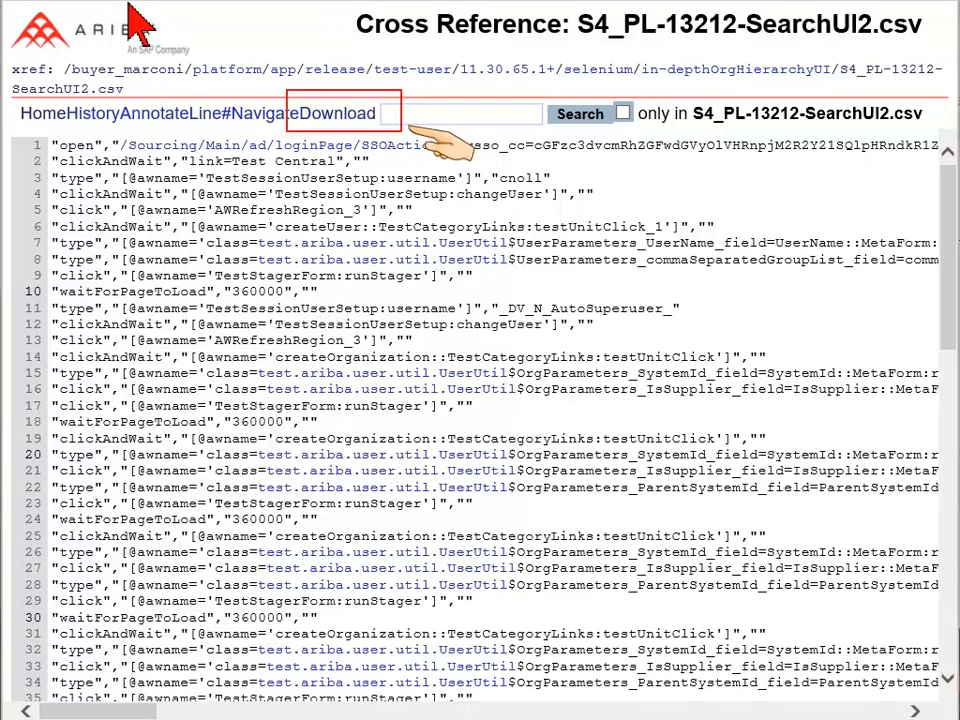
left_click(346, 112)
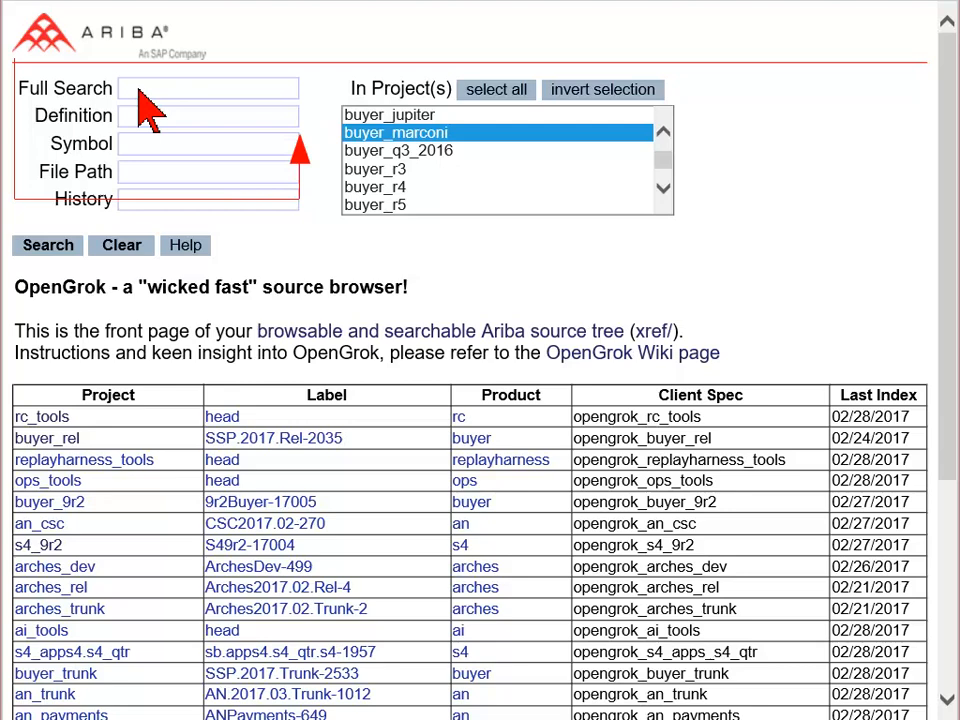
Step: Run a full-text search for selenium in buyer_marconi and look through the 1626 results
type("selenium")
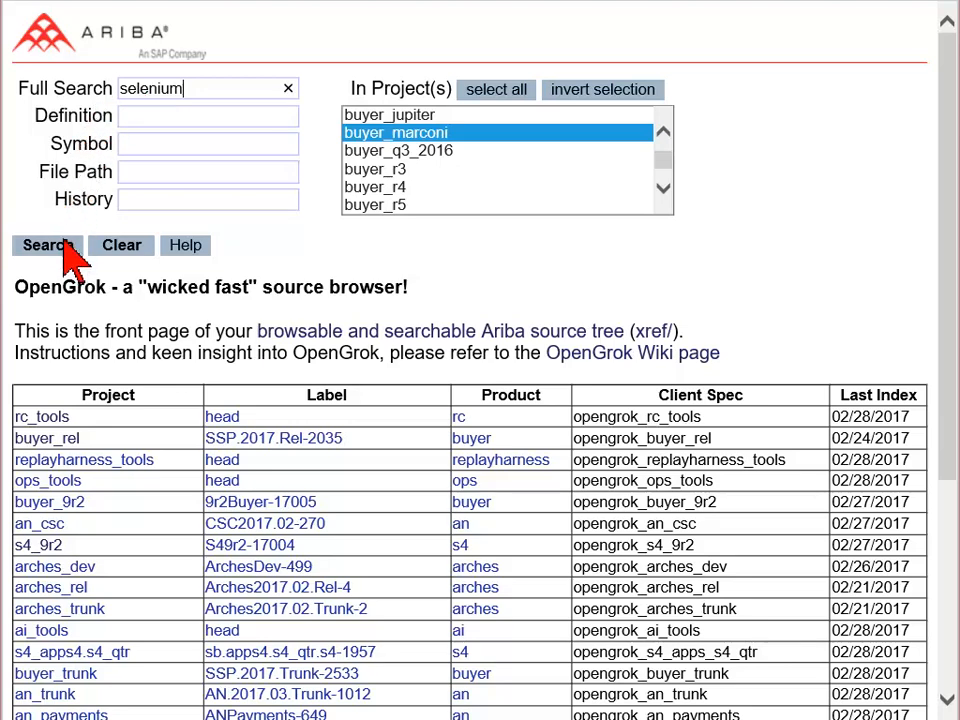
left_click(48, 244)
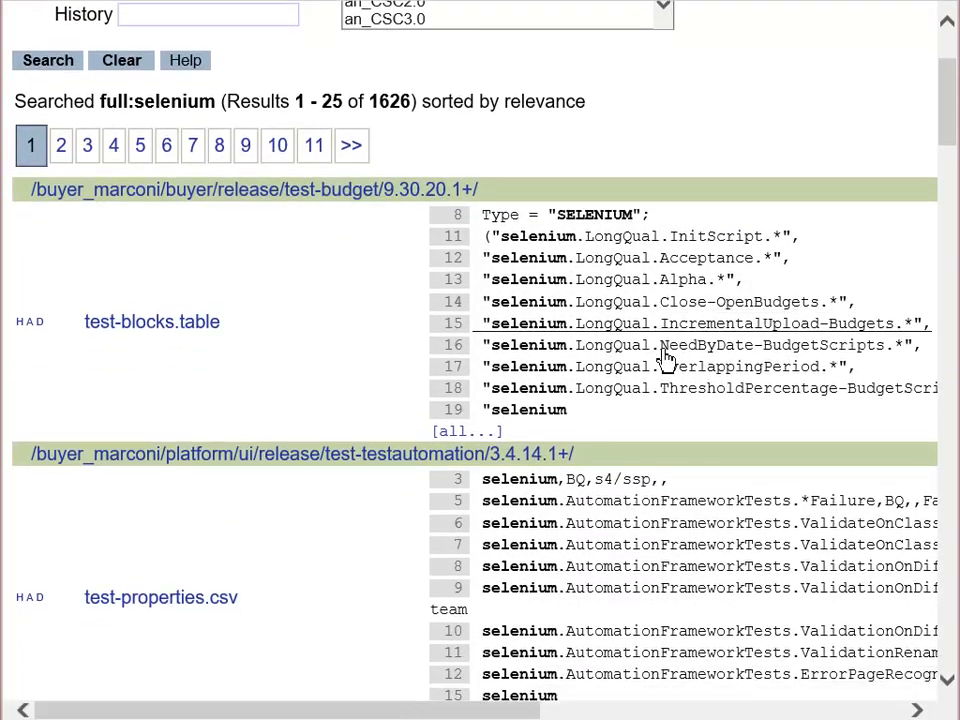
scroll("down", 3)
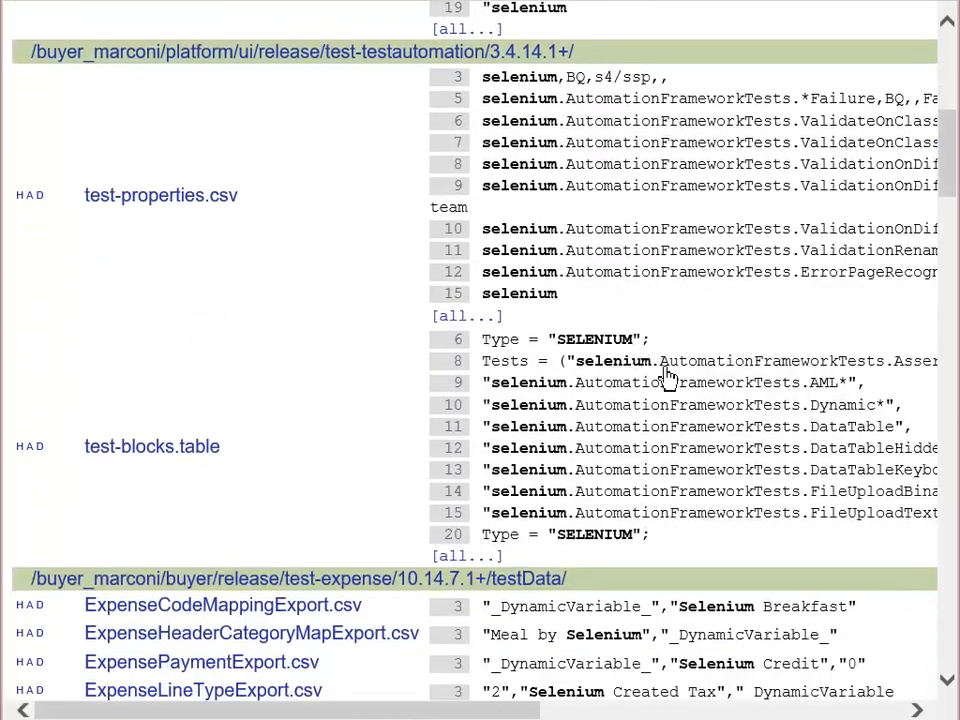
scroll("down", 3)
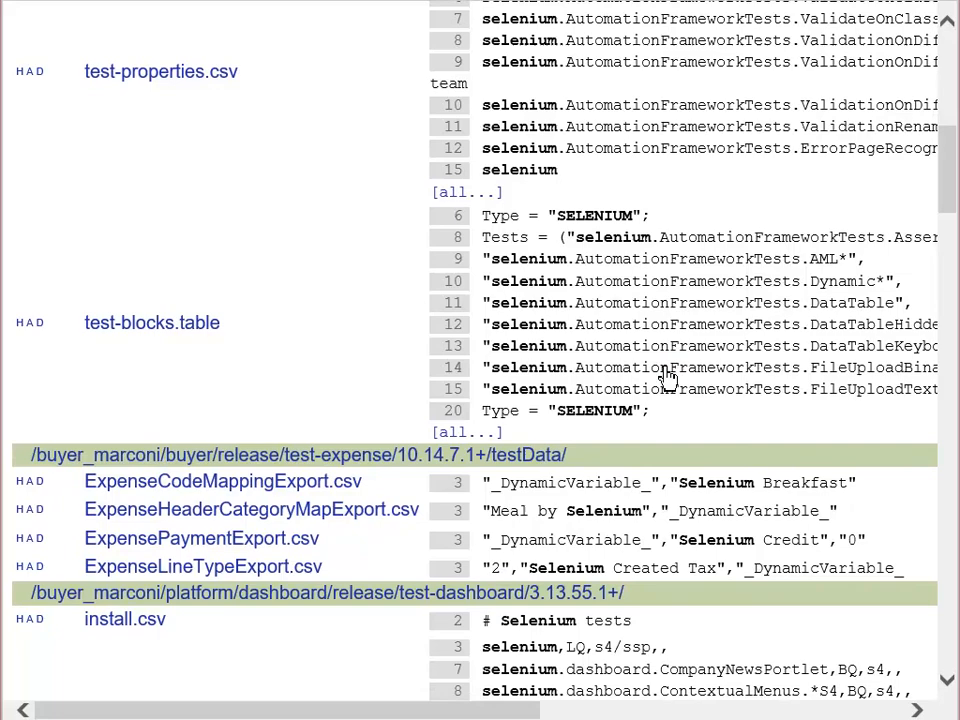
scroll("down", 3)
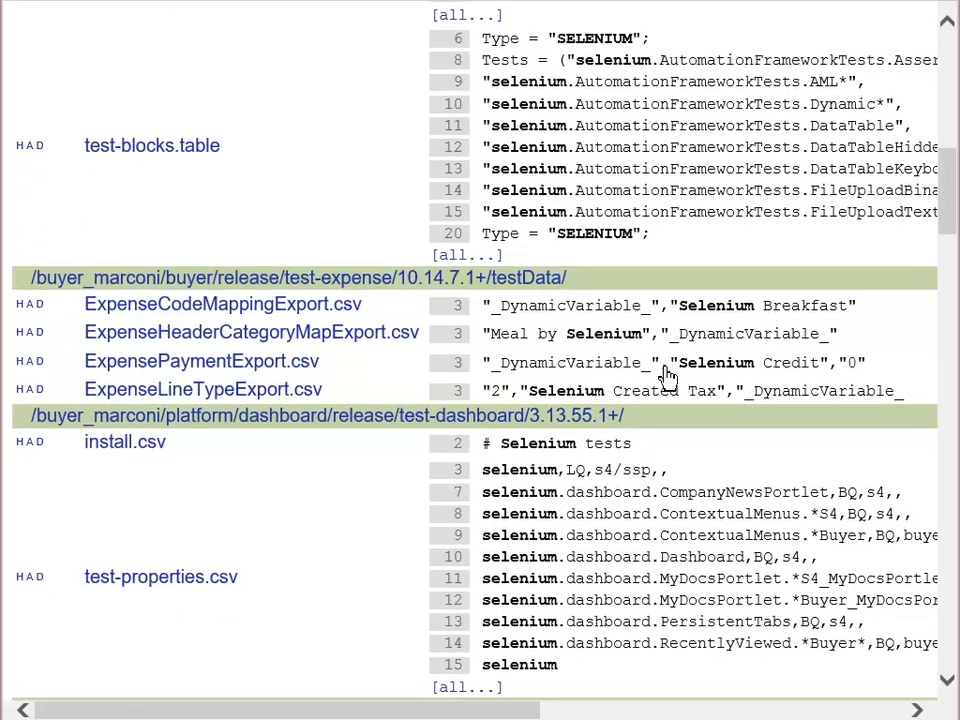
scroll("up", 3)
type("/bin/mailc")
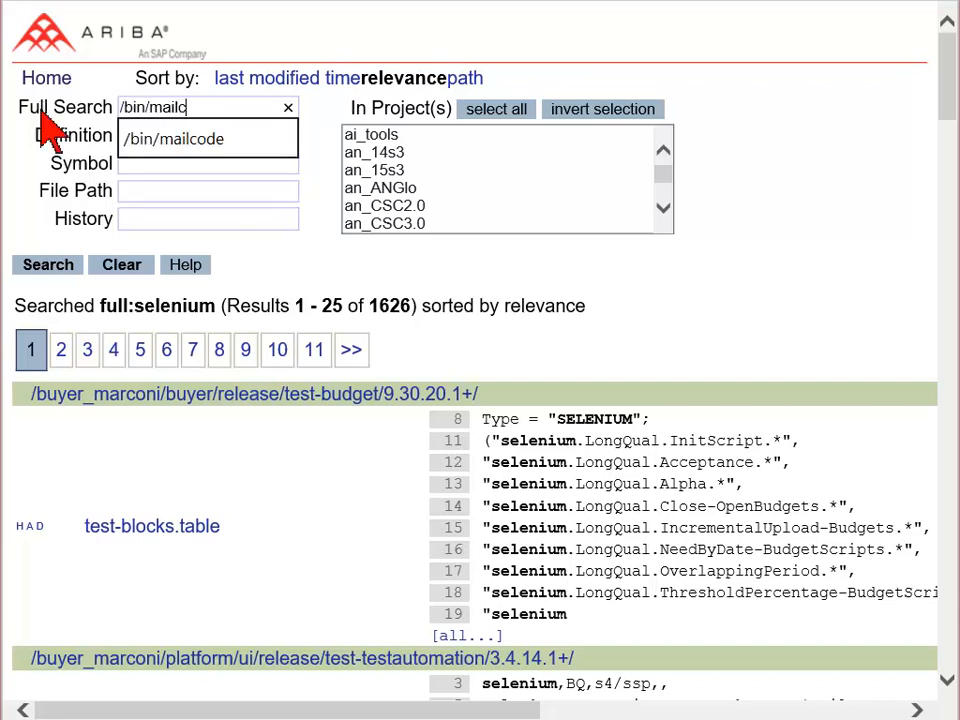
Step: Search the full text for /bin/mailcode and review the 85 mailcode test script matches
left_click(172, 140)
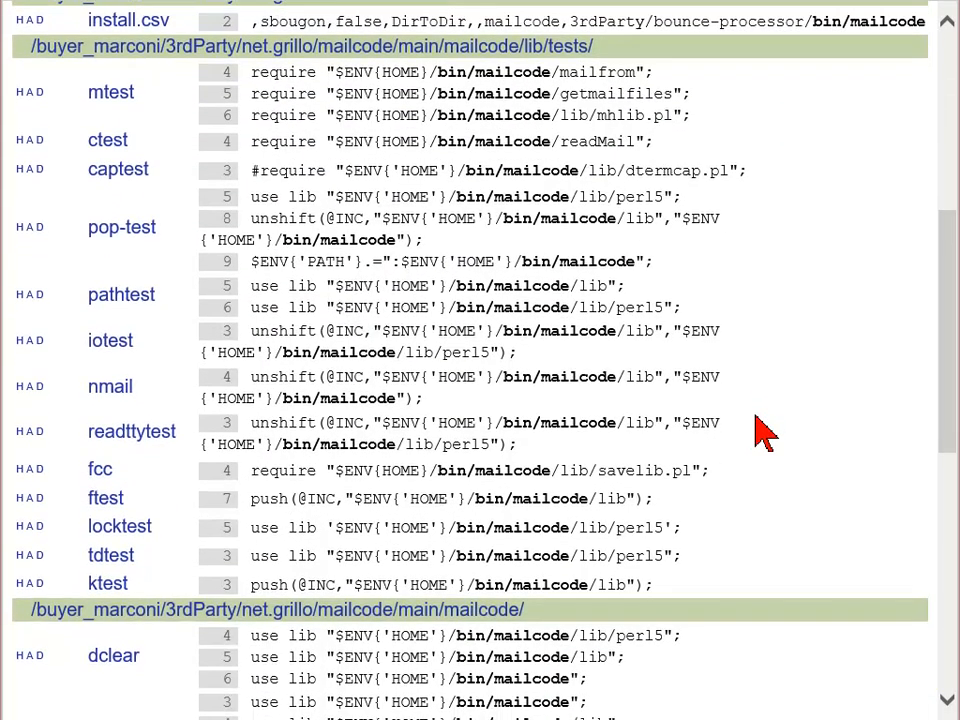
scroll("up", 3)
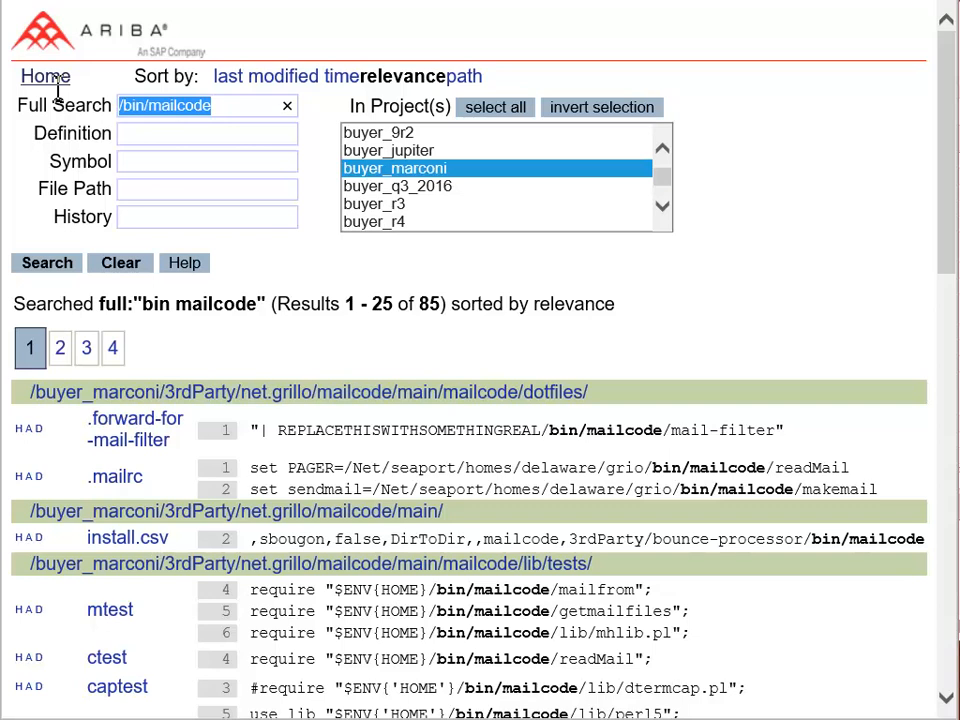
Step: Search full text ARCChooserSearch searchAction within awl file paths, listing the 24 matching components
left_click(288, 106)
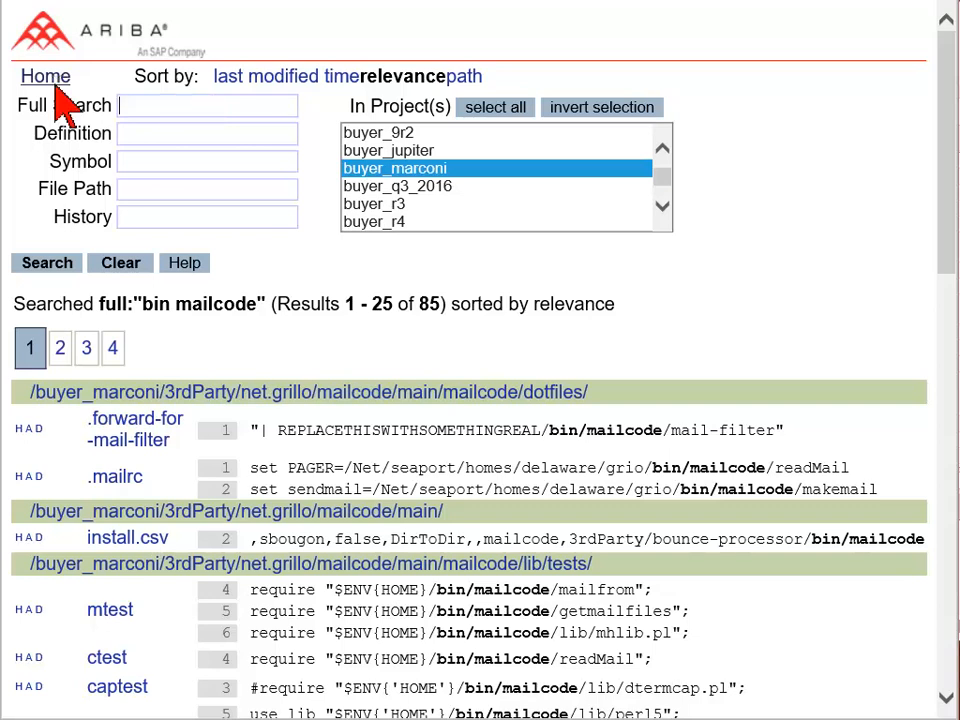
type("ARCChooser")
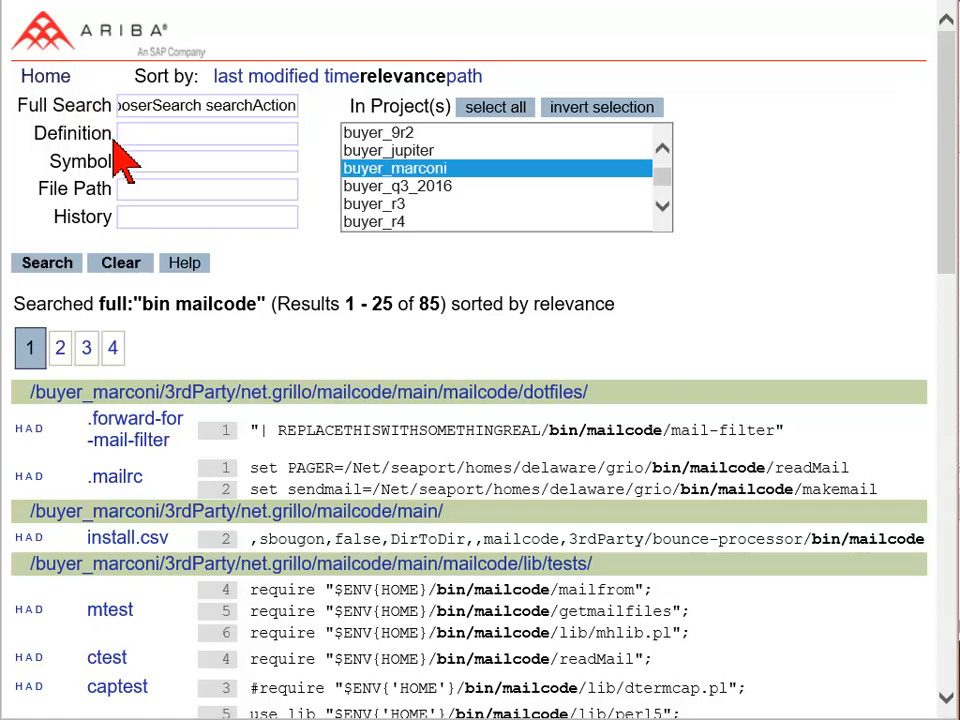
type("awl")
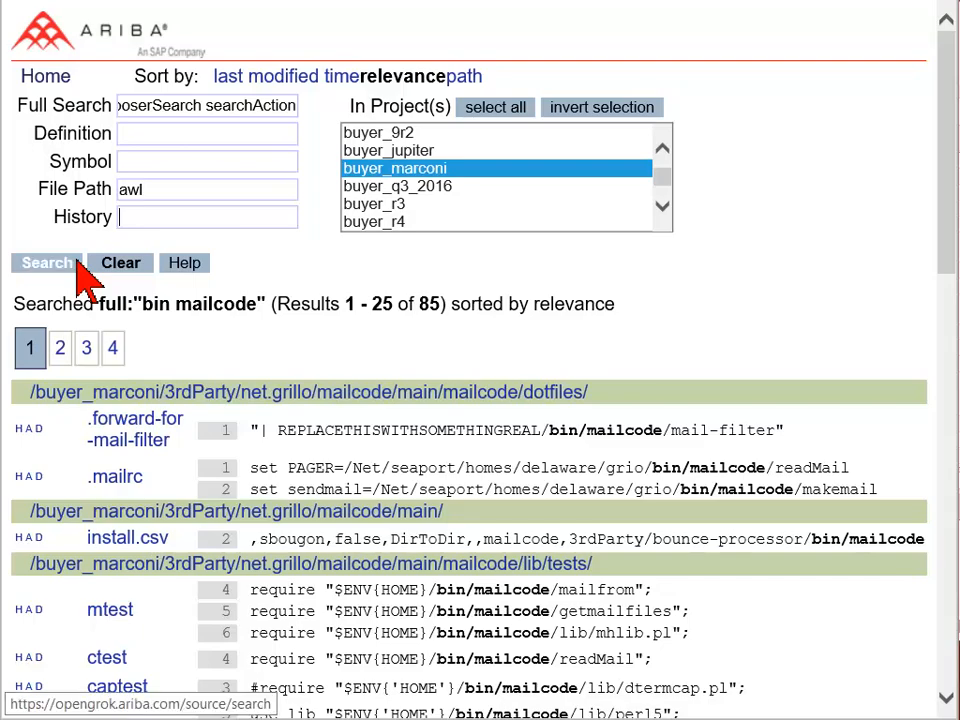
left_click(42, 262)
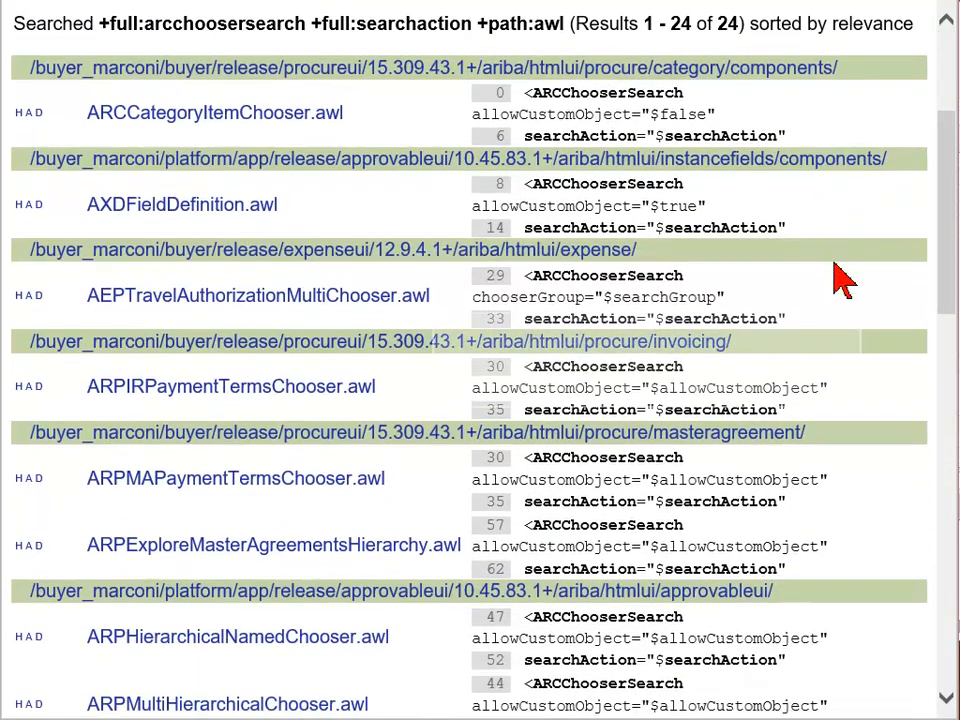
scroll("down", 3)
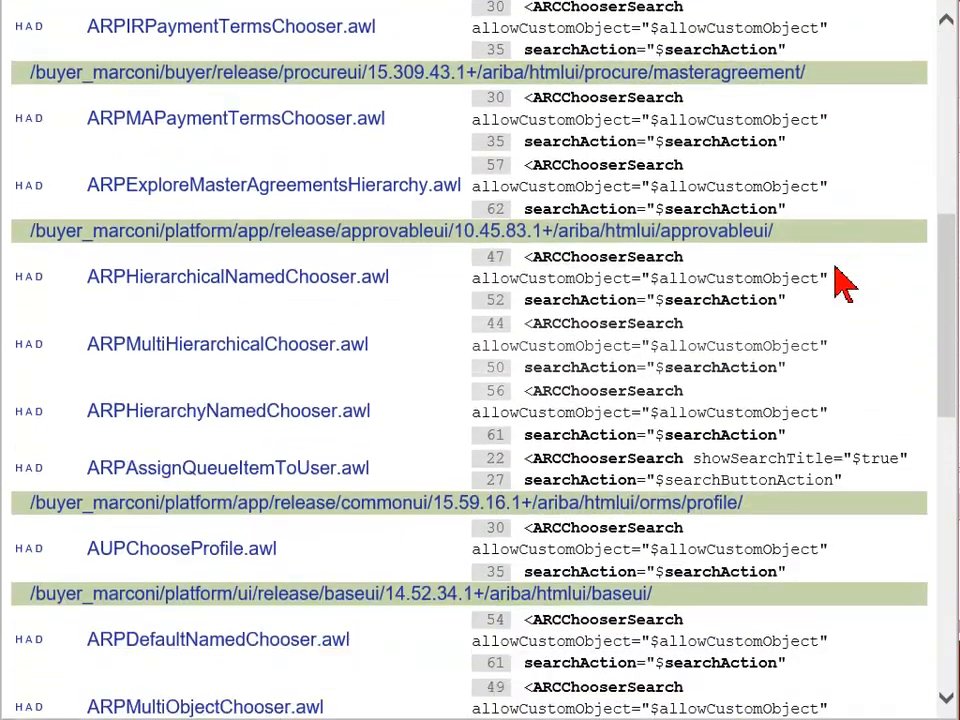
scroll("up", 3)
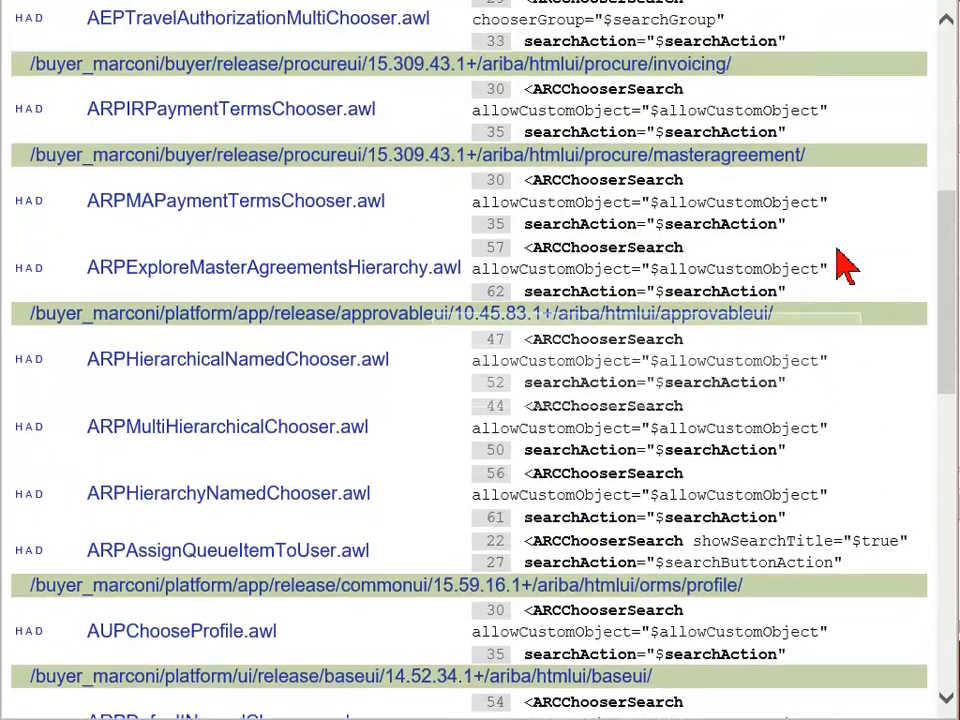
scroll("up", 3)
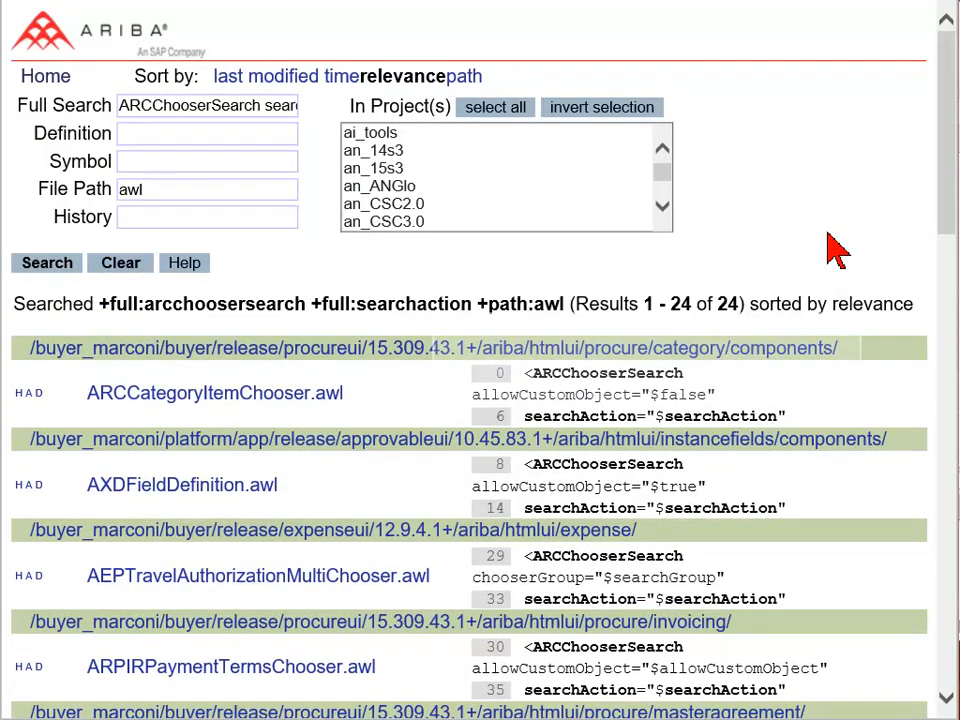
Step: Clear the fields and run a full-text search for ApprovalLimit, reviewing its 231 config file results
left_click(46, 262)
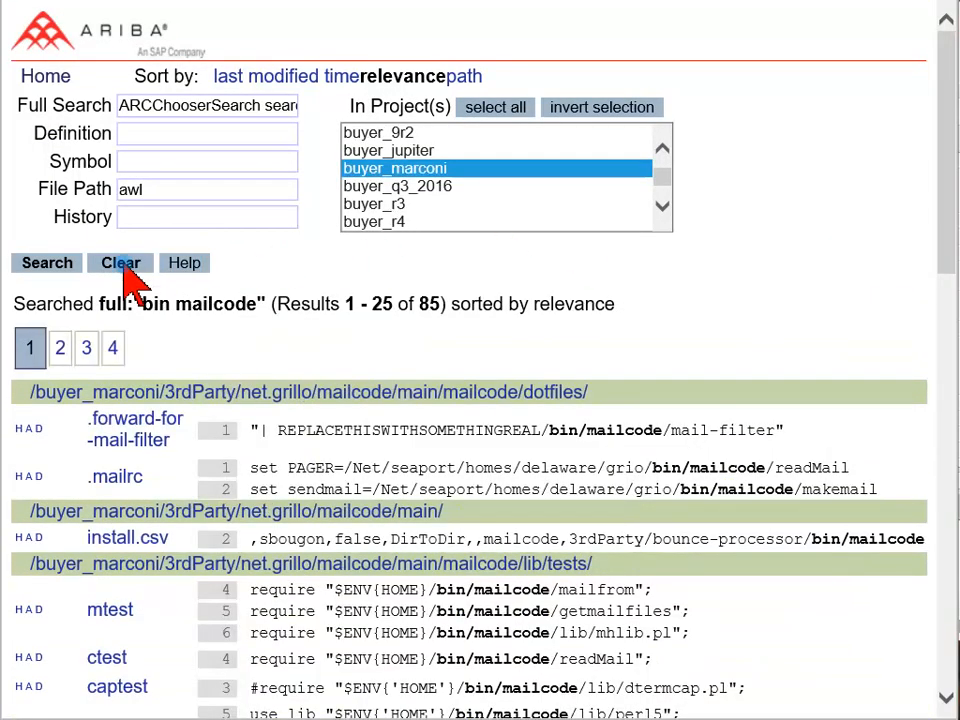
left_click(120, 262)
type("ApprovalLimit")
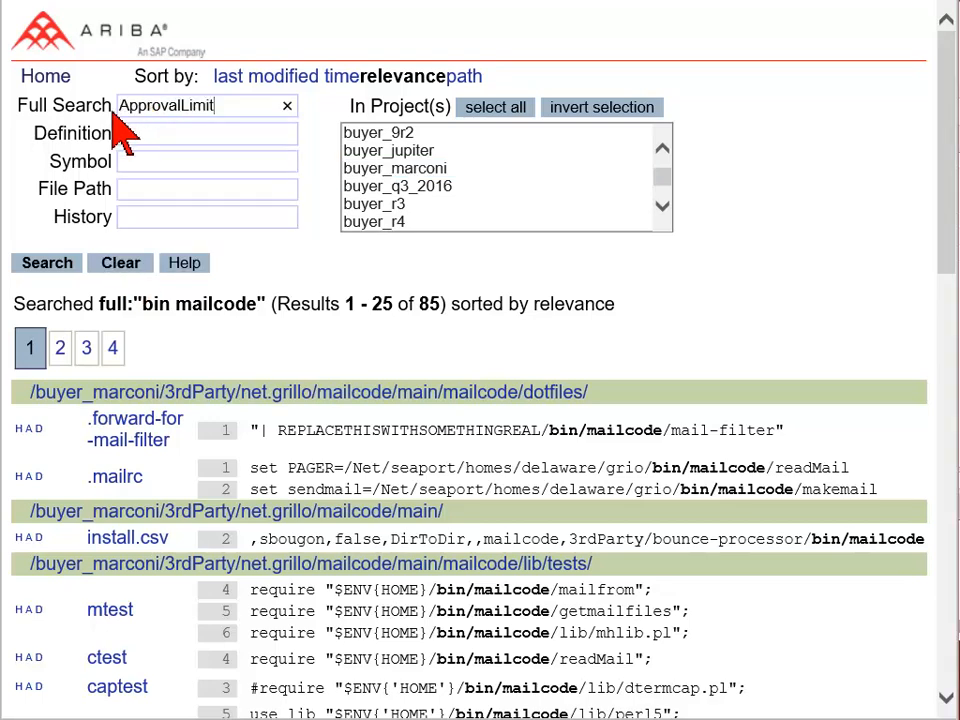
left_click(46, 262)
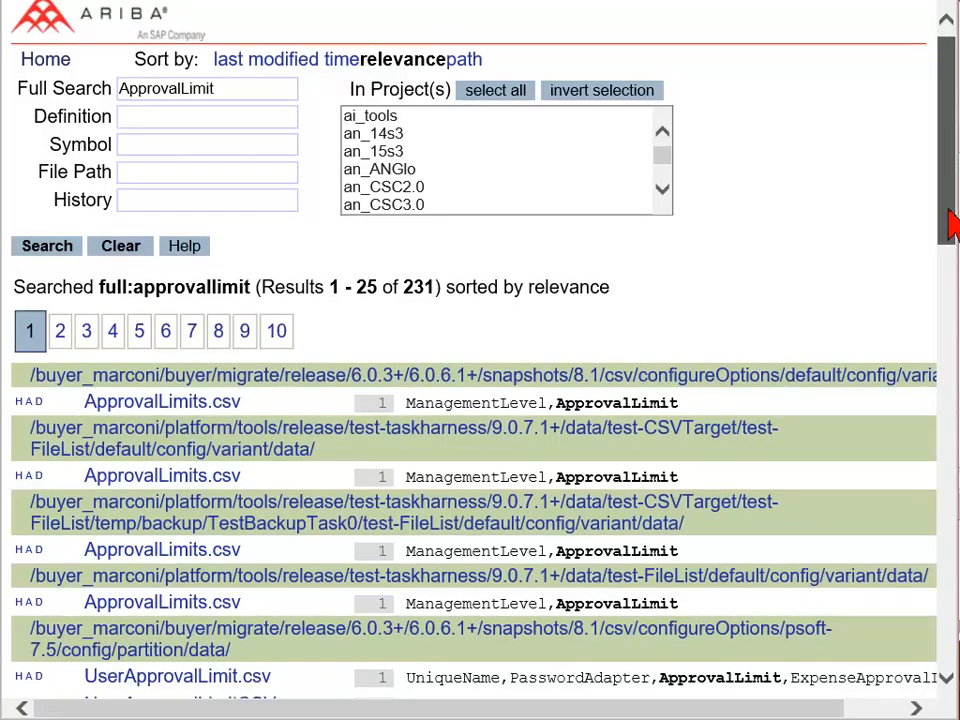
scroll("down", 3)
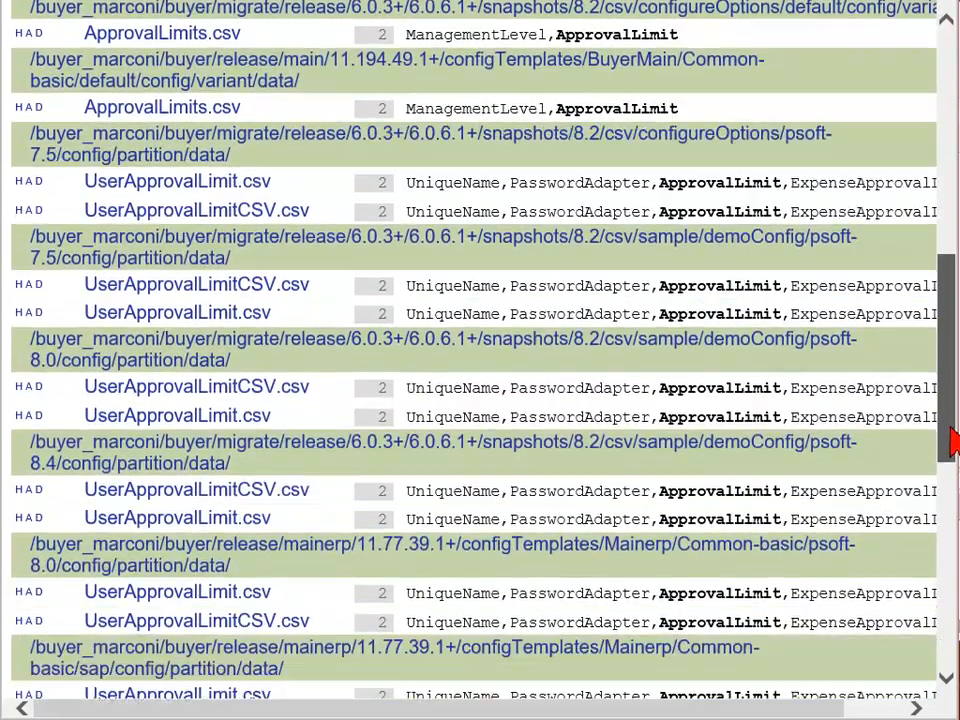
scroll("up", 3)
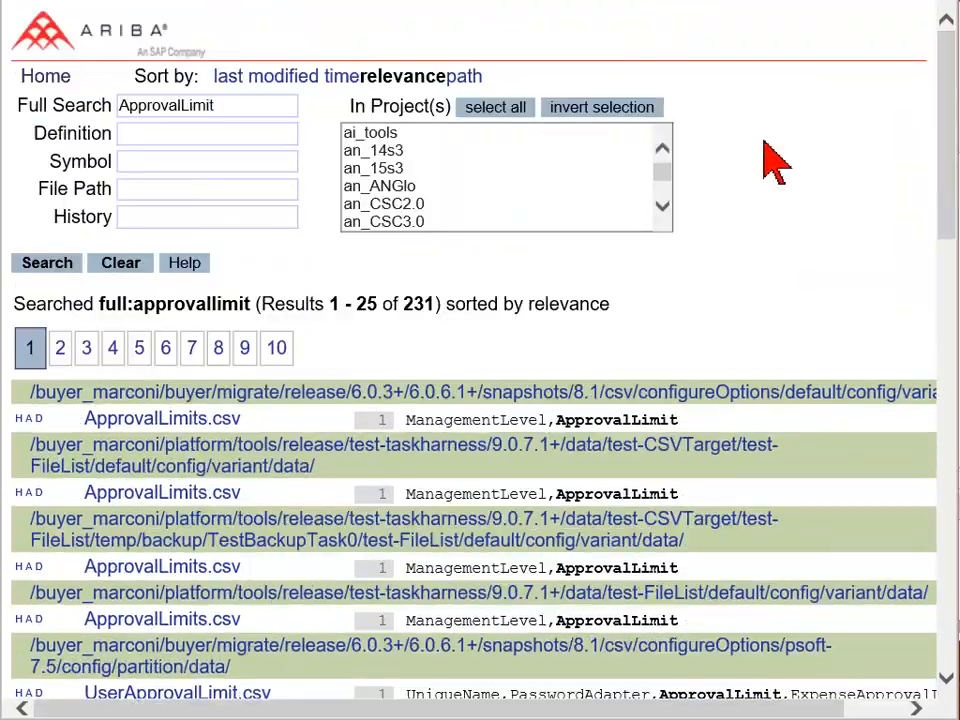
Step: Rerun the ApprovalLimit search with File Path -csv -migrate -i18n -test* and review the 18 hits
type("csv -migrate -i18n -test*")
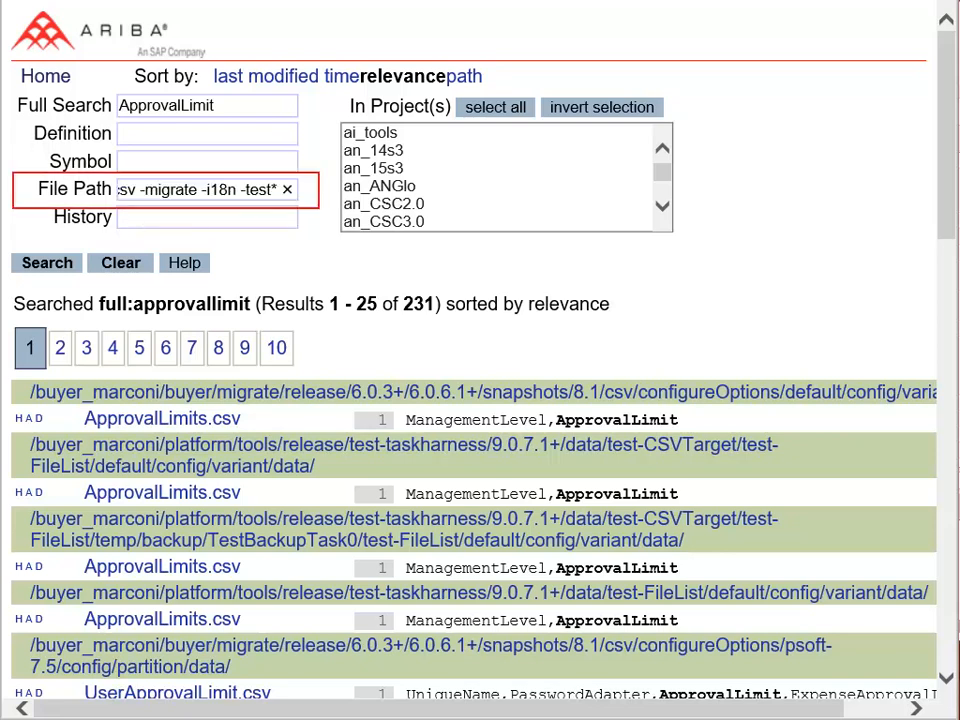
left_click(46, 262)
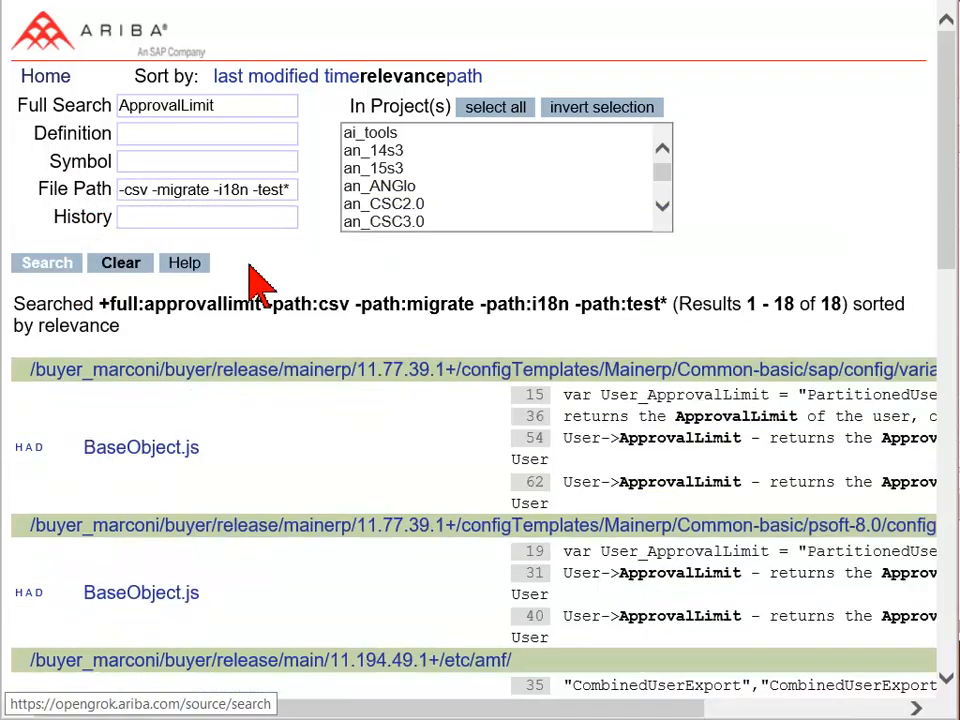
scroll("down", 3)
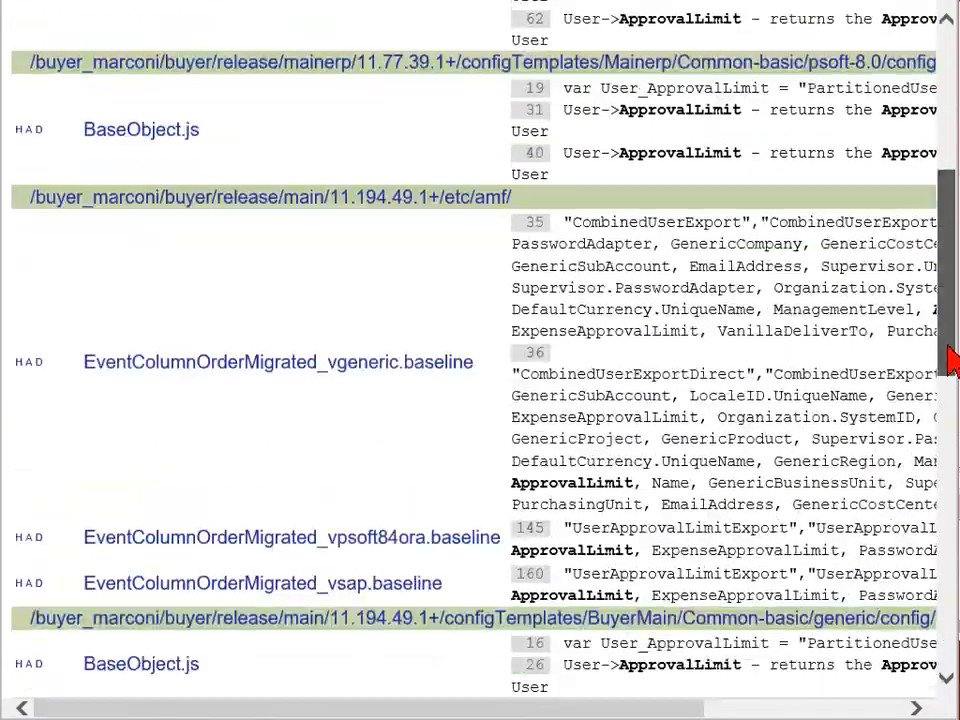
scroll("down", 3)
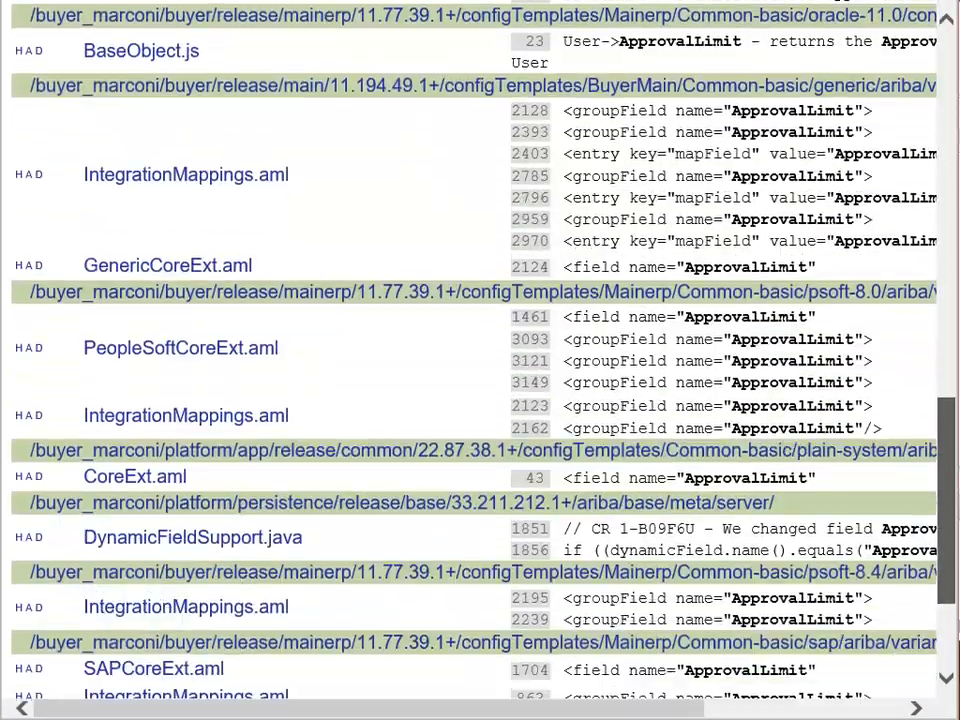
scroll("up", 3)
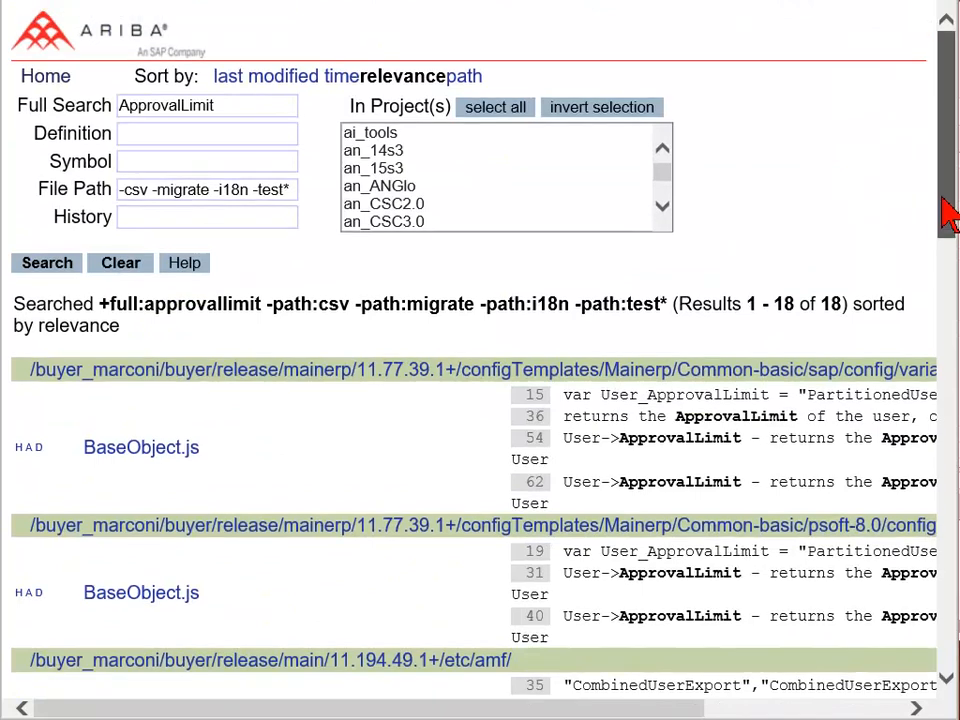
left_click(120, 262)
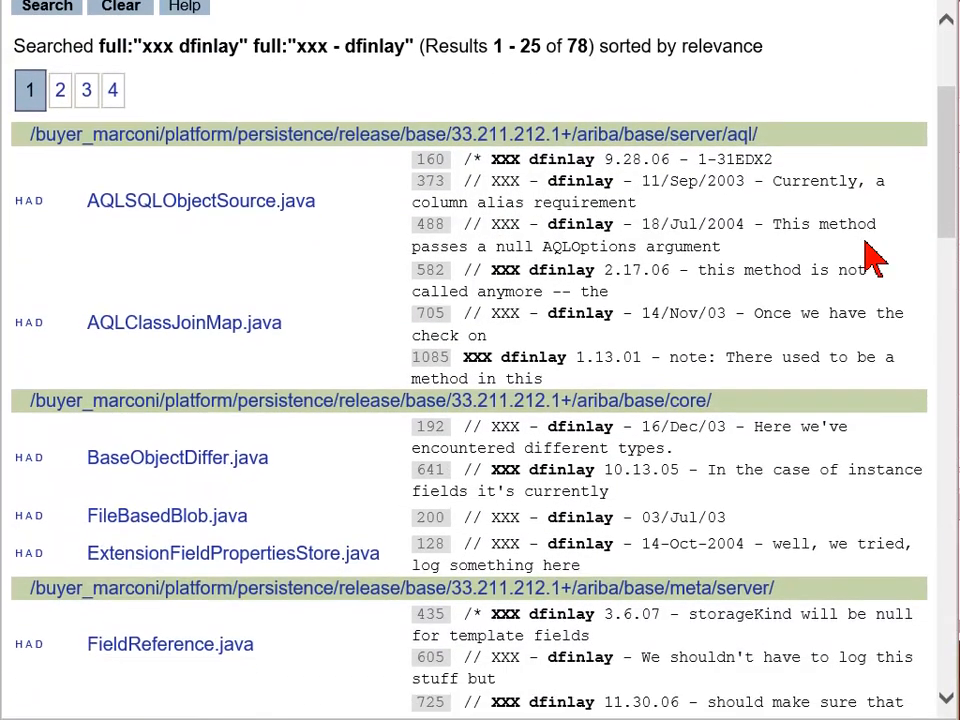
Step: Scroll through the 78 files matching "xxx dfinlay" or "xxx - dfinlay"
scroll("down", 3)
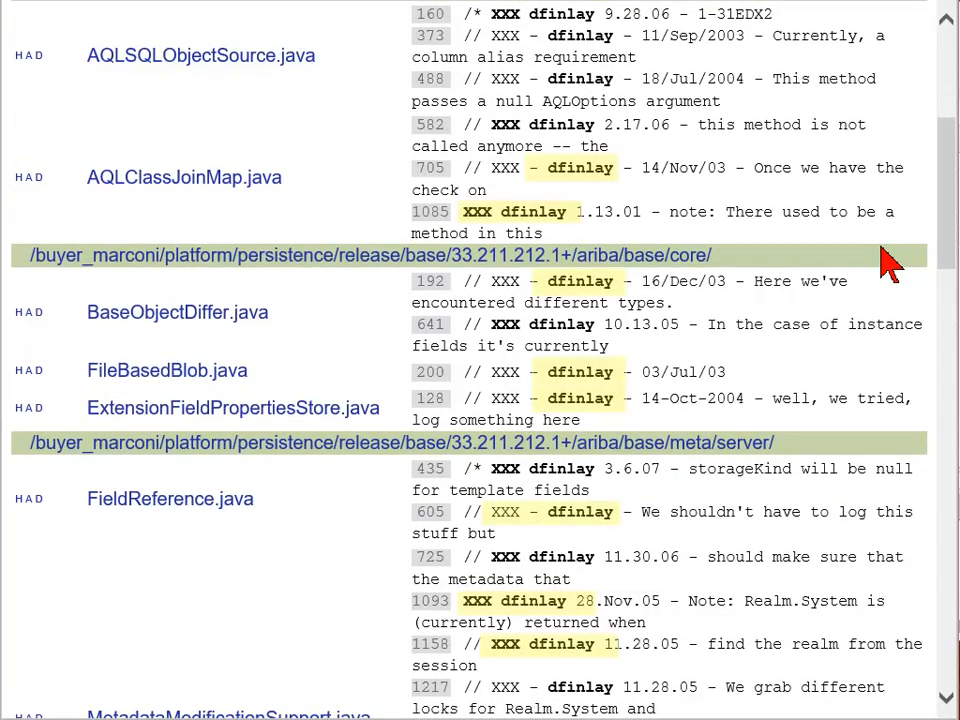
scroll("up", 3)
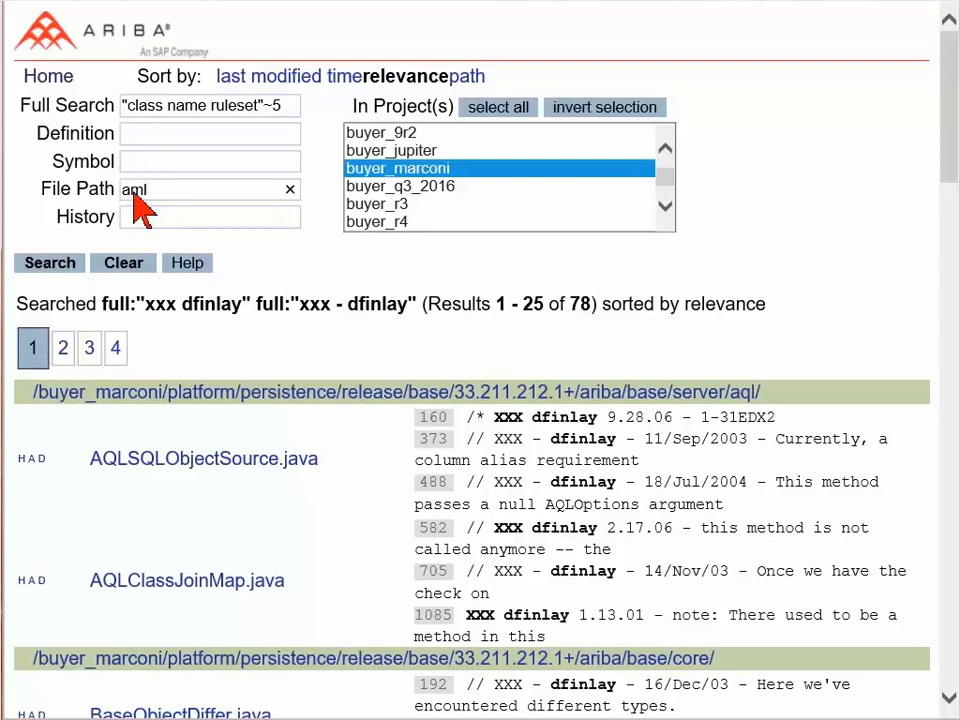
Step: Search "class name ruleset"~5 in aml files, getting three Rules.aml hits, then clear the form
left_click(48, 262)
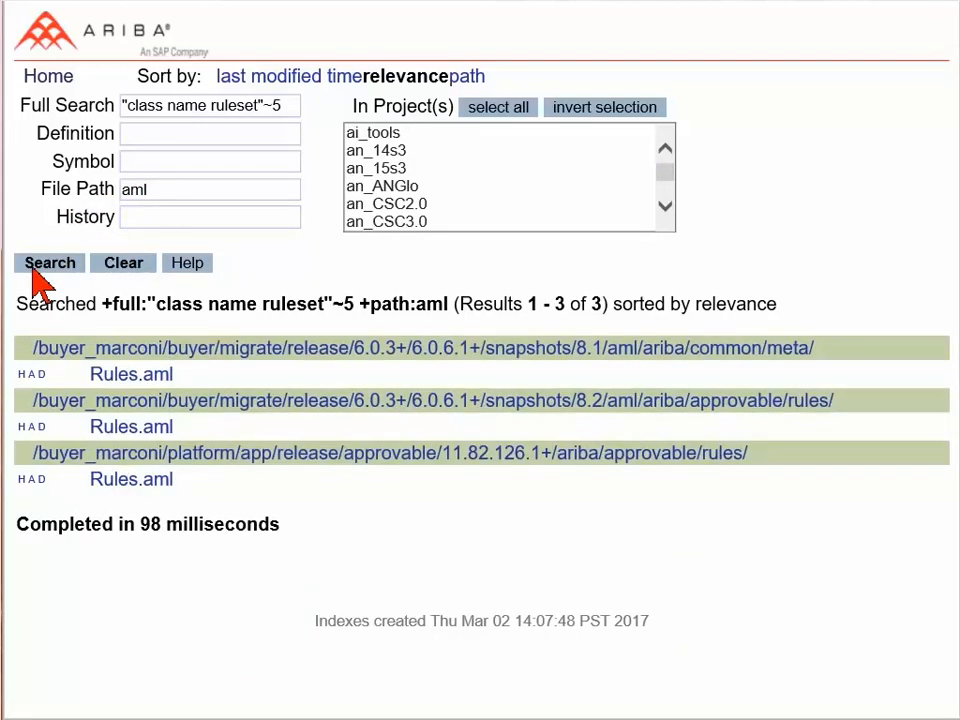
left_click(48, 262)
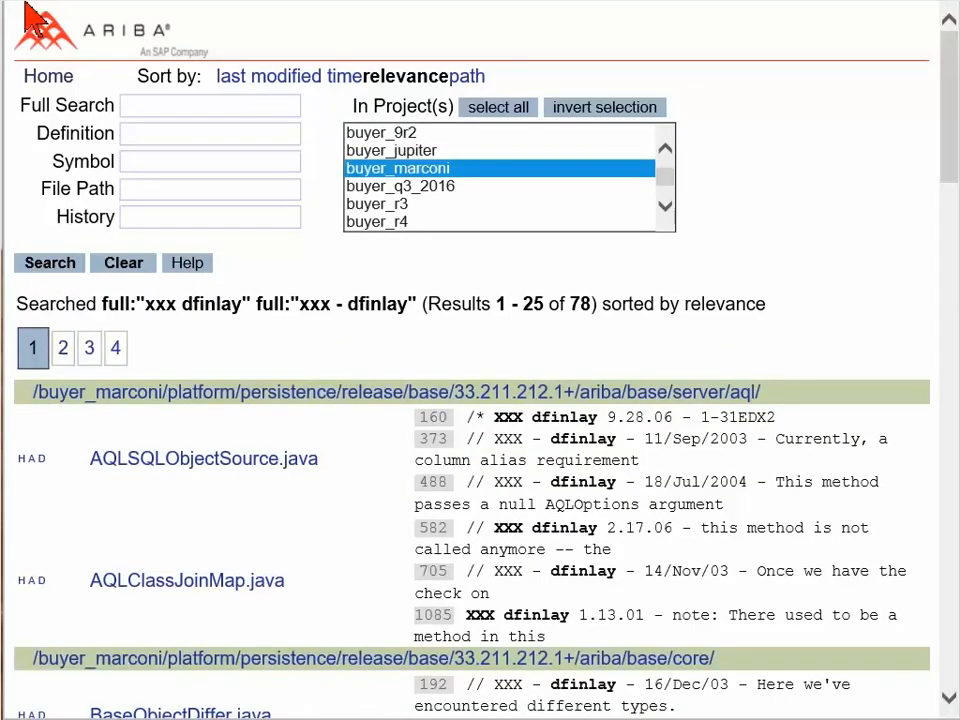
mouse_move(130, 120)
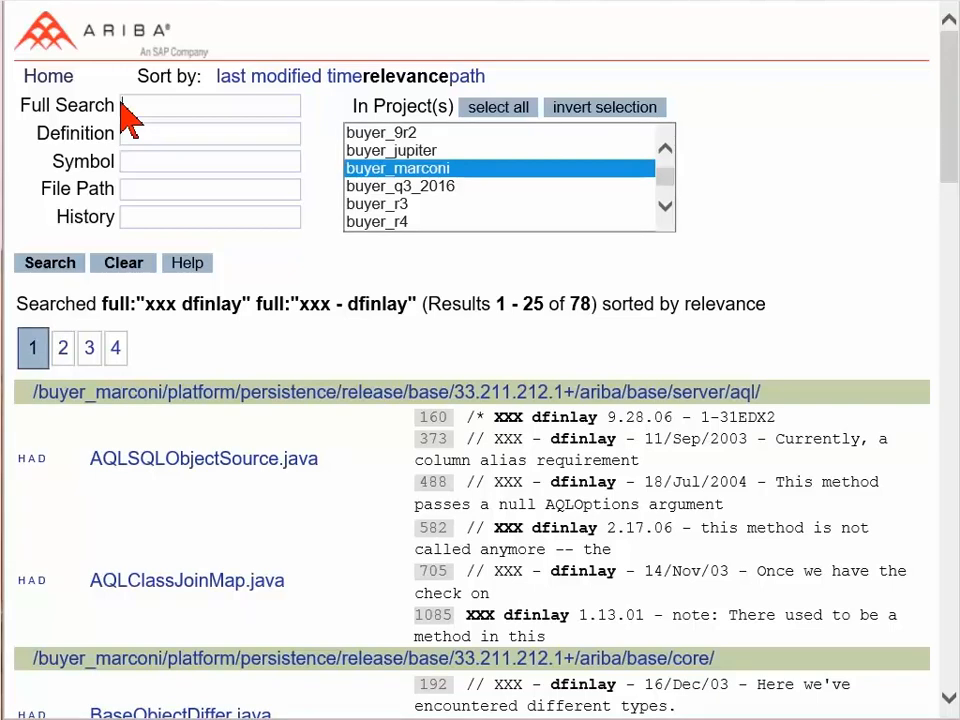
type("\"class name ruleset\"~5")
type("aml")
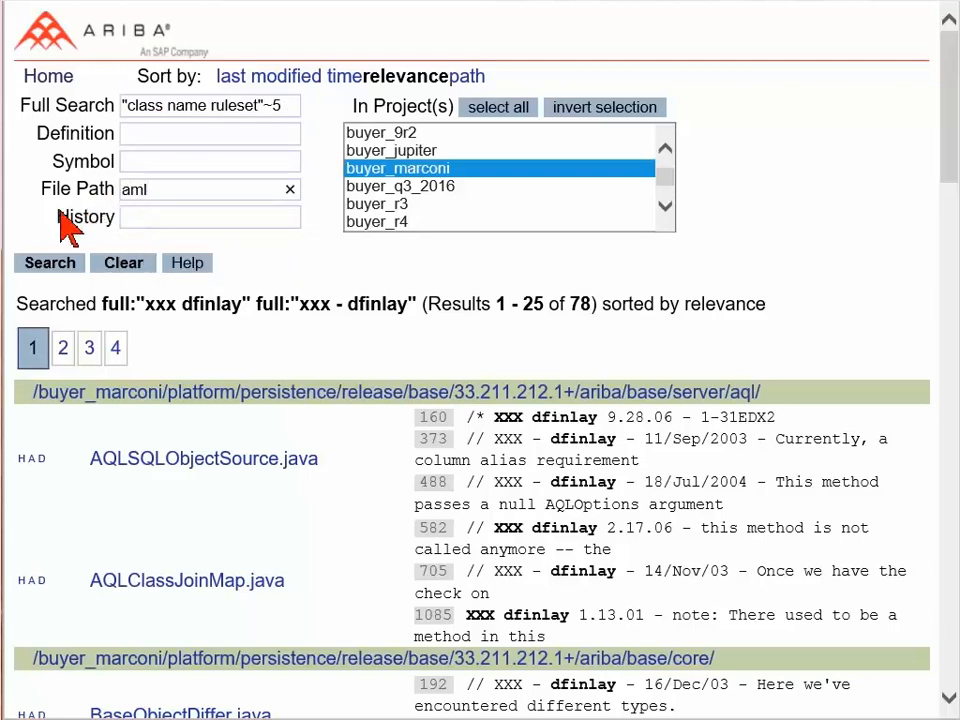
left_click(48, 262)
type("getSessio")
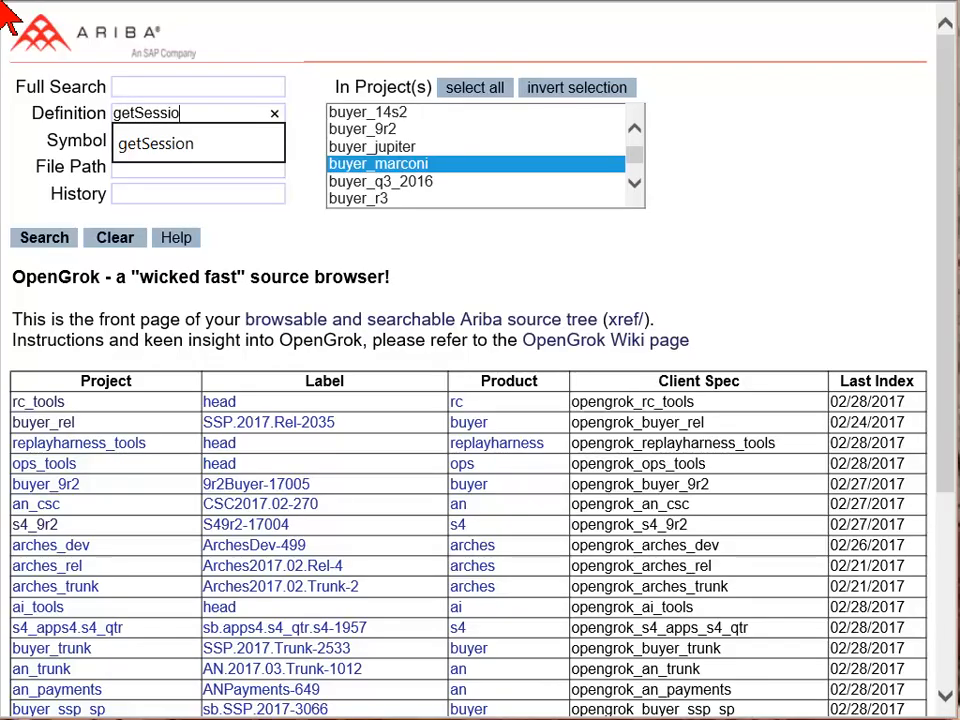
Step: Run a Definition search for getSession (82 matches), then try getSession in Full Search
left_click(44, 236)
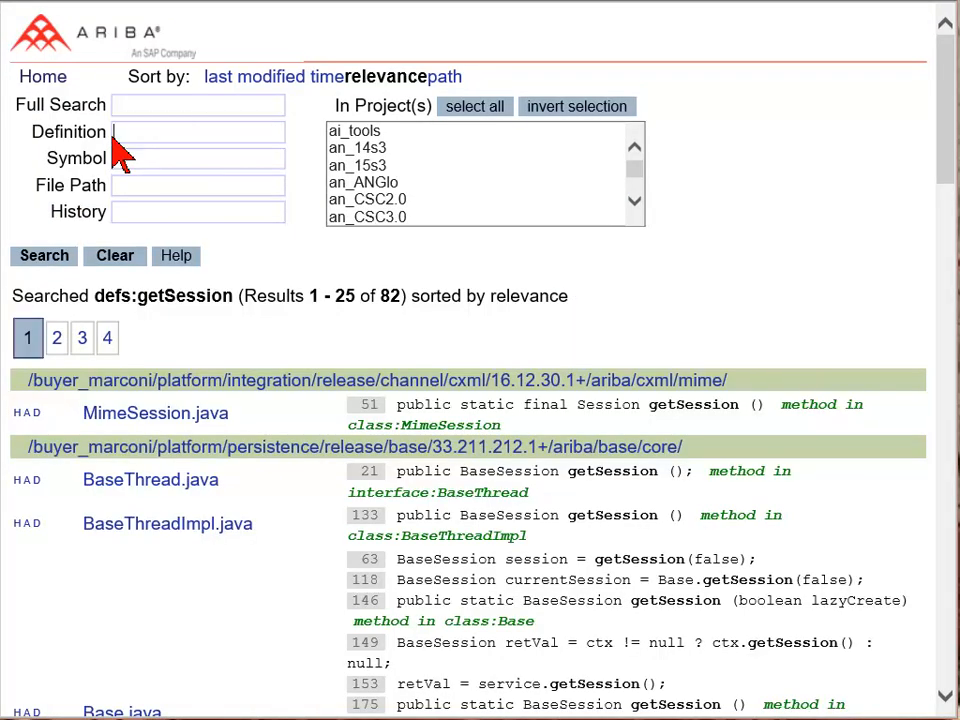
type("g")
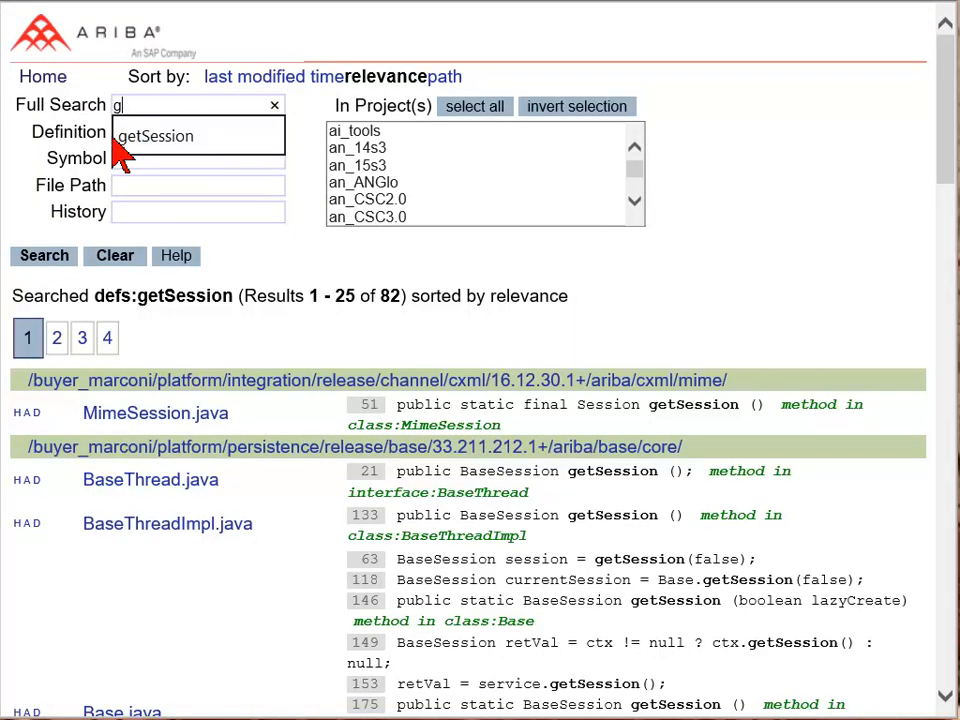
left_click(156, 136)
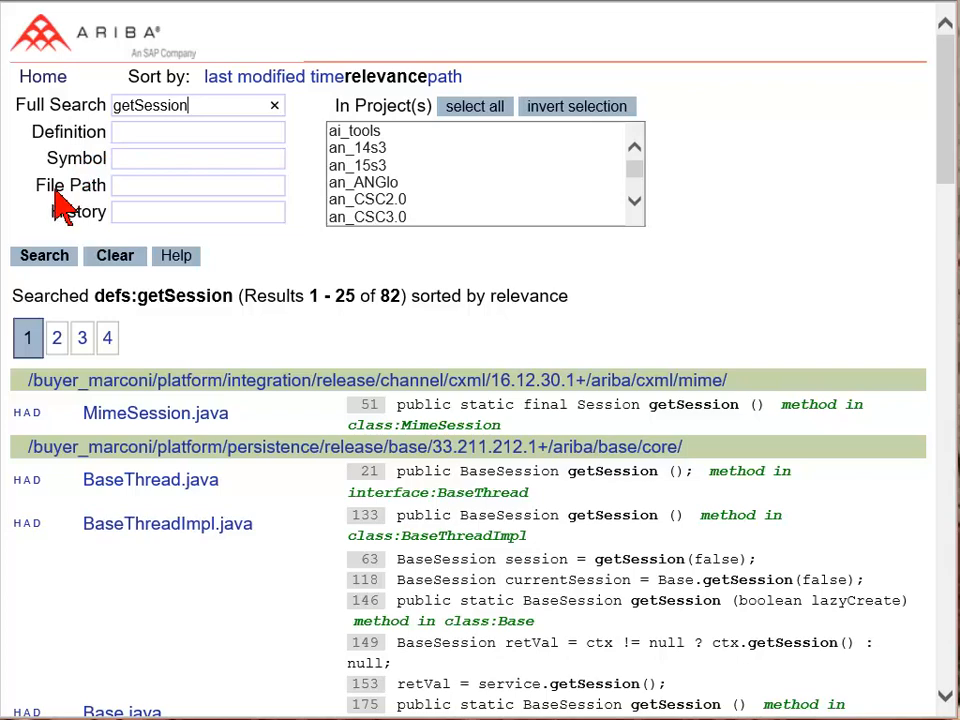
left_click(44, 256)
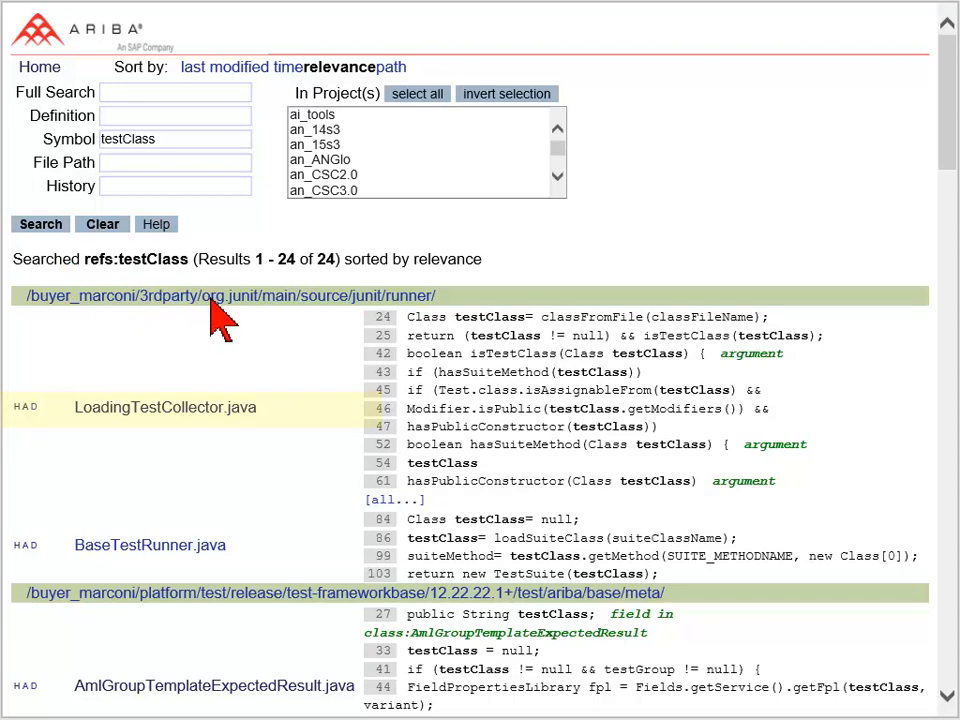
Step: Open LoadingTestCollector.java from the 24 testClass references and read its cross reference
left_click(164, 408)
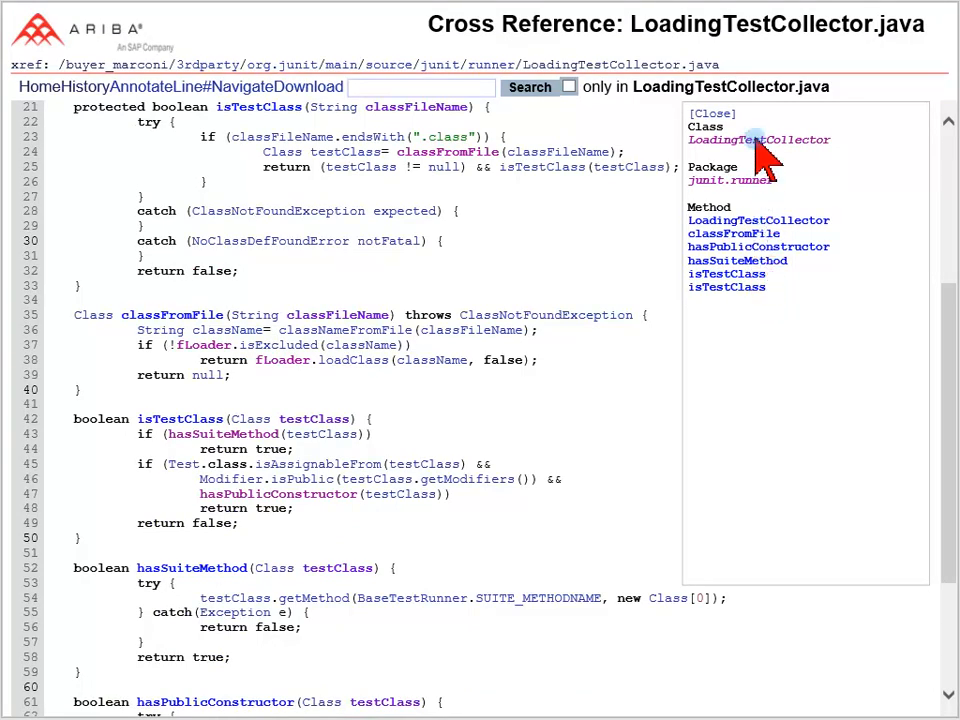
scroll("up", 3)
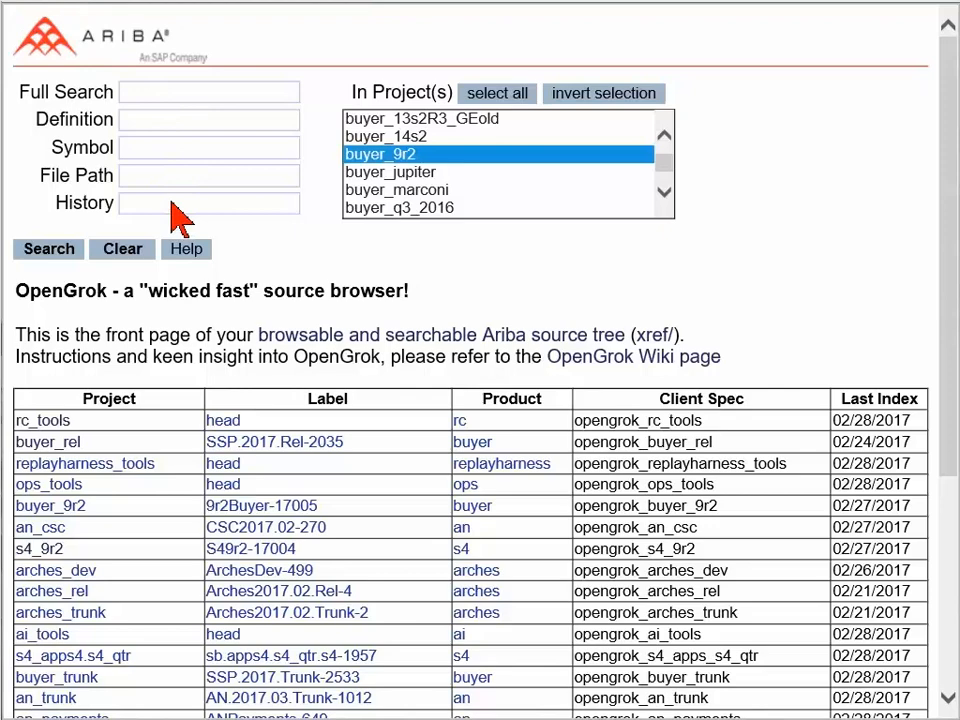
Step: Search History for Mar 28 2016, then narrow File Path to -bin perl, leaving 46 results
type("mar 2016")
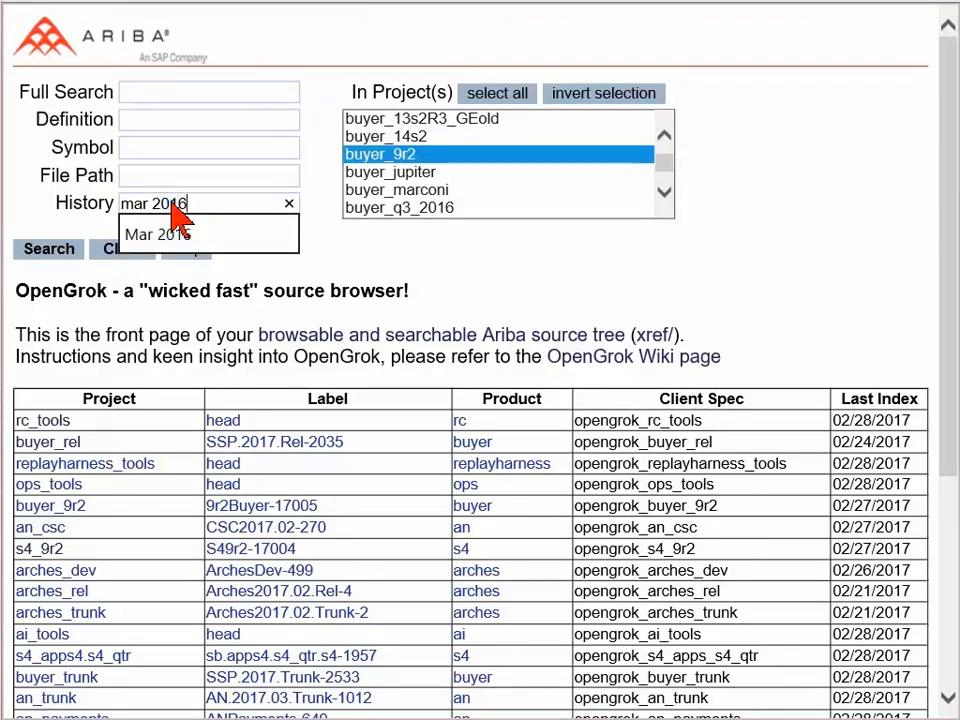
left_click(48, 248)
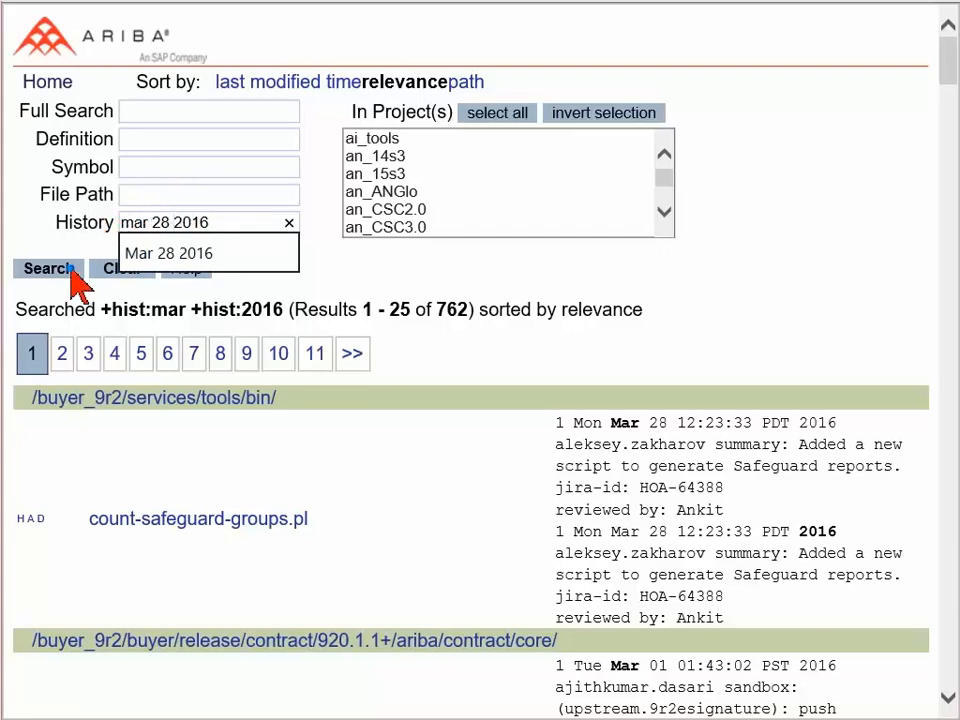
left_click(48, 268)
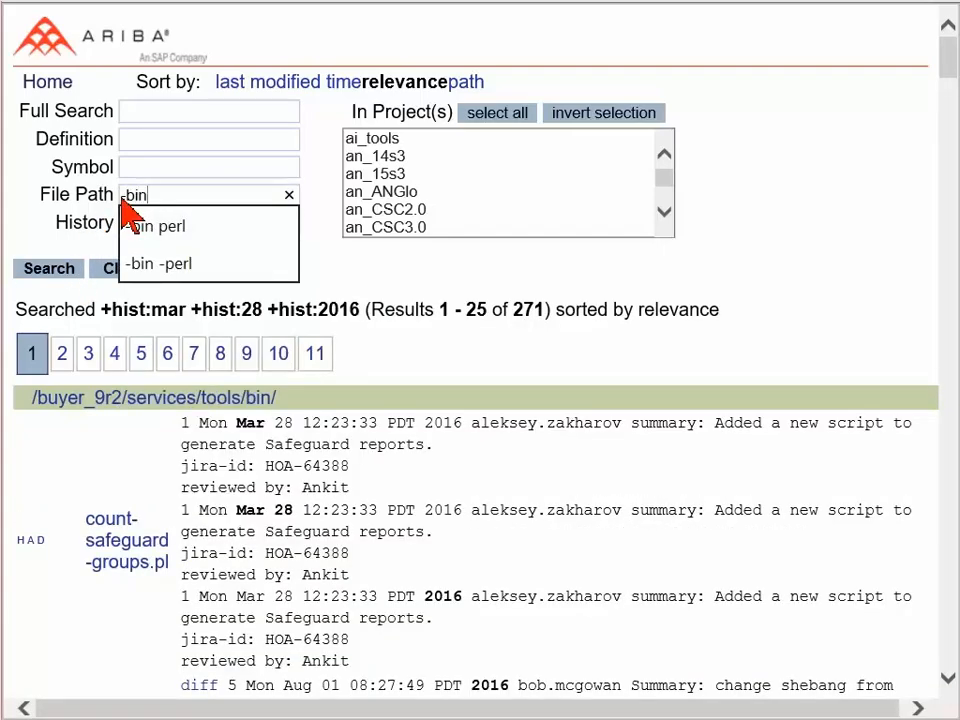
left_click(160, 226)
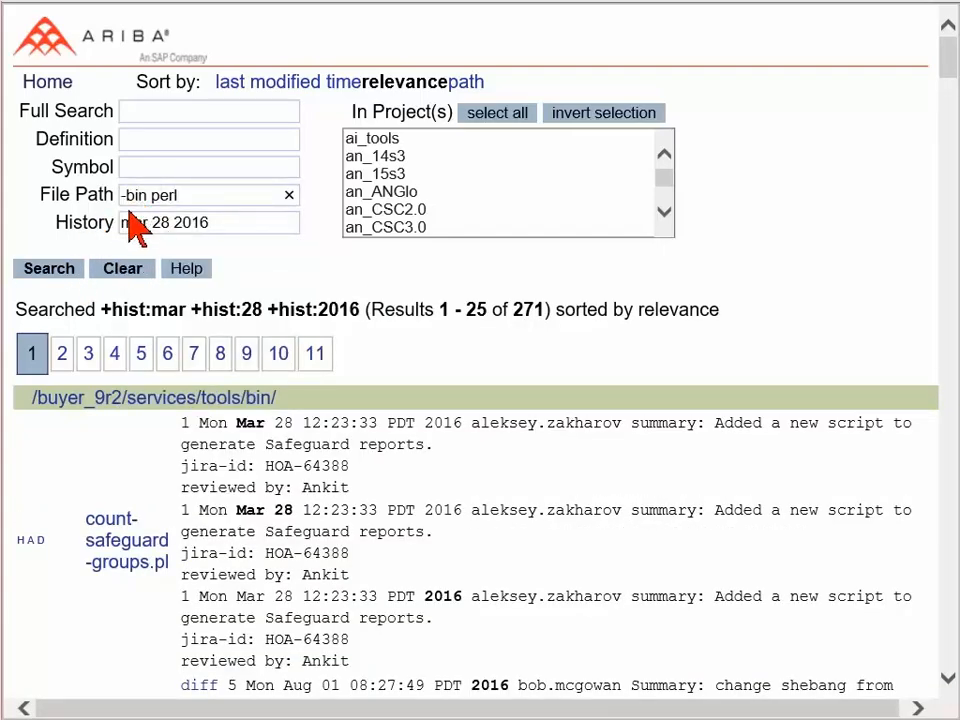
left_click(48, 268)
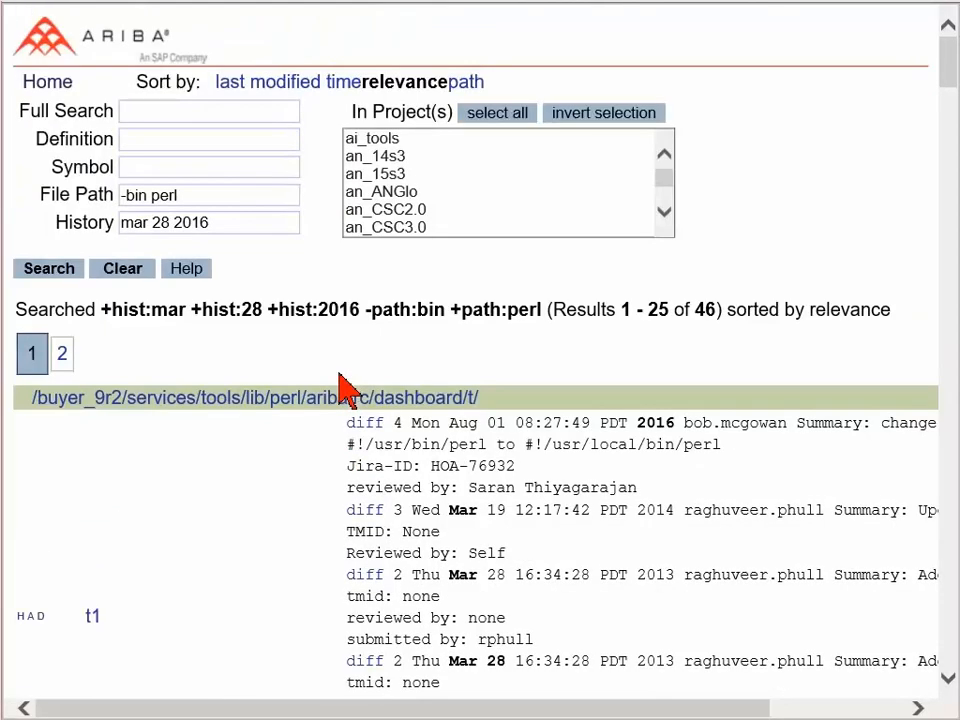
Step: Open the diff of t1 revisions 2 and 3 from the history results
type("den")
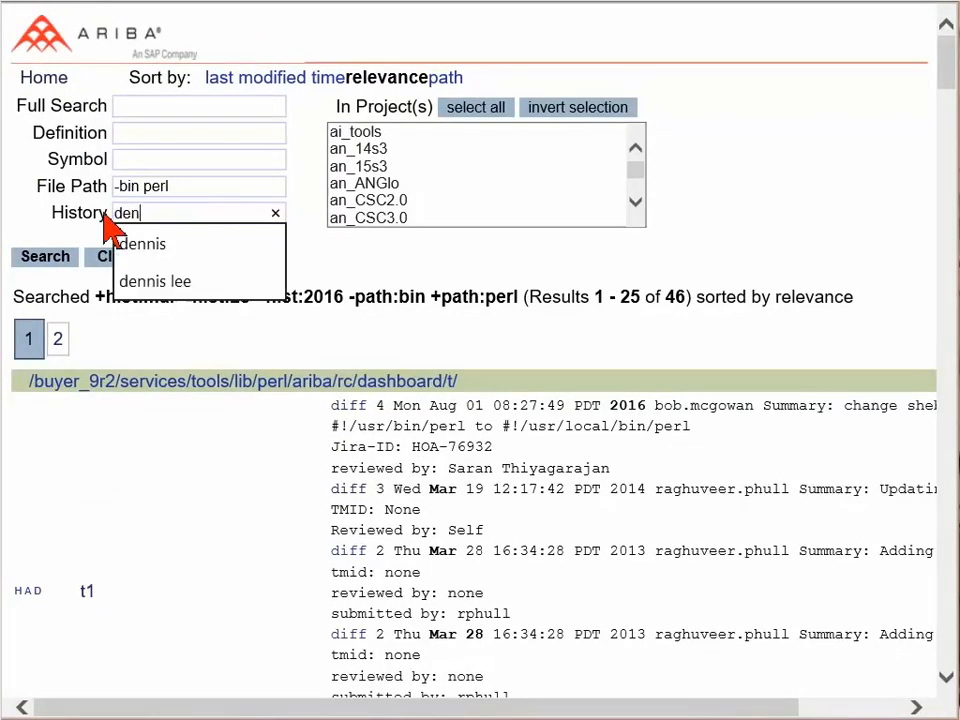
left_click(140, 244)
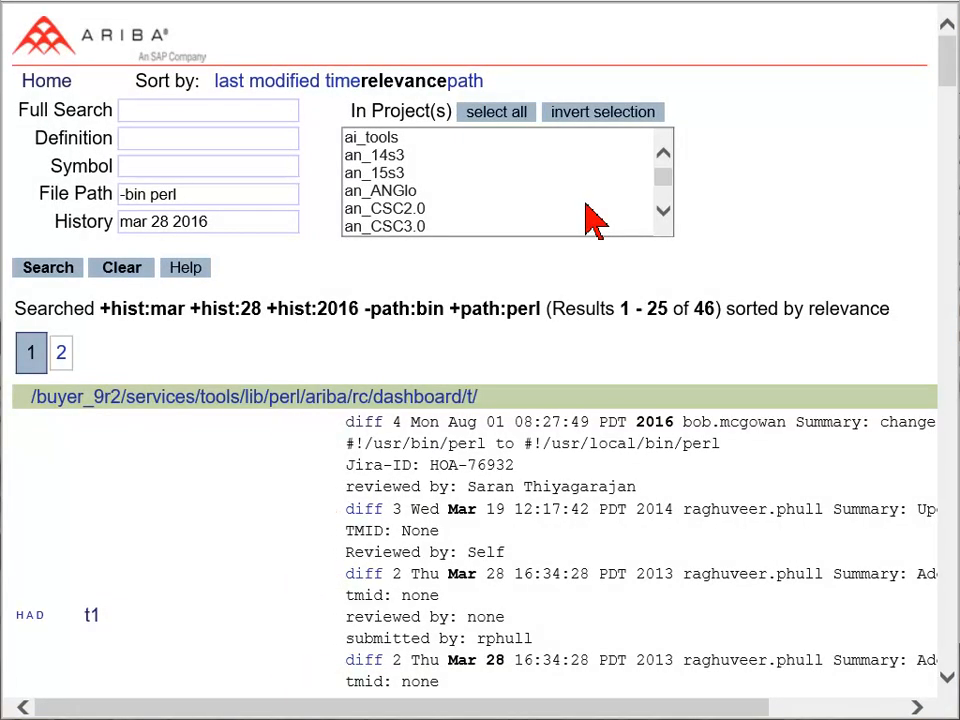
left_click(92, 616)
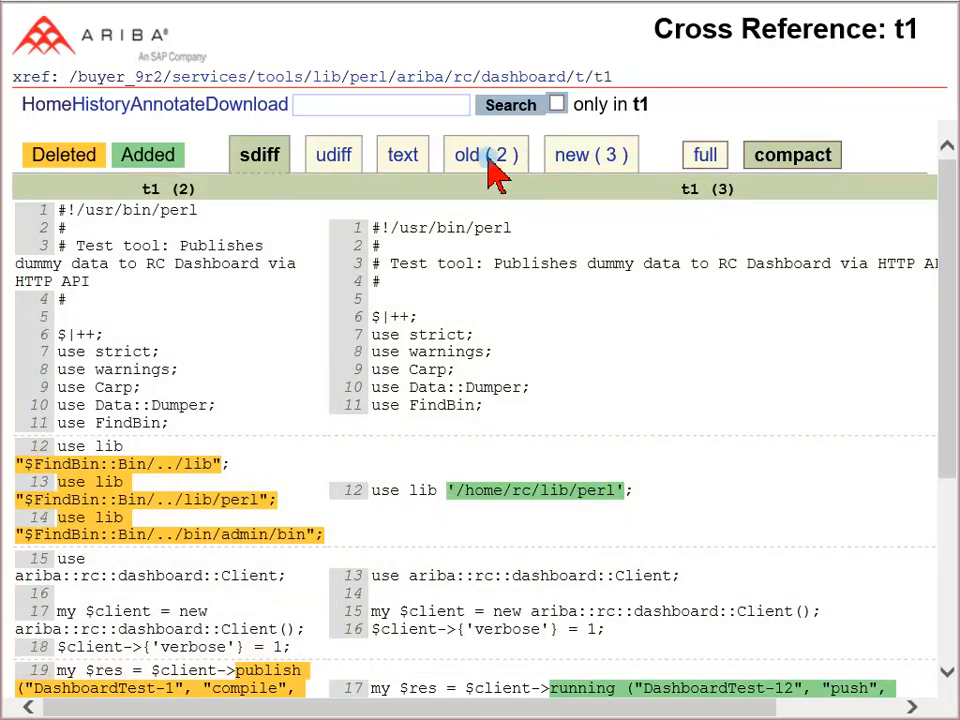
Step: View t1's old revision 2 alone, then the new revision 3 alone
left_click(484, 154)
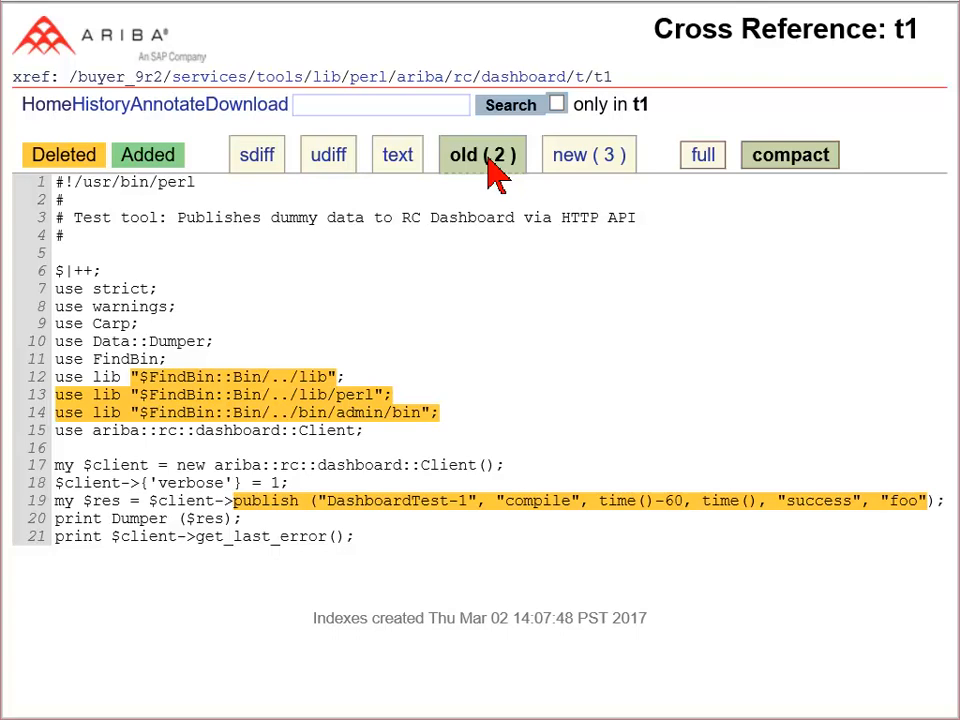
left_click(586, 154)
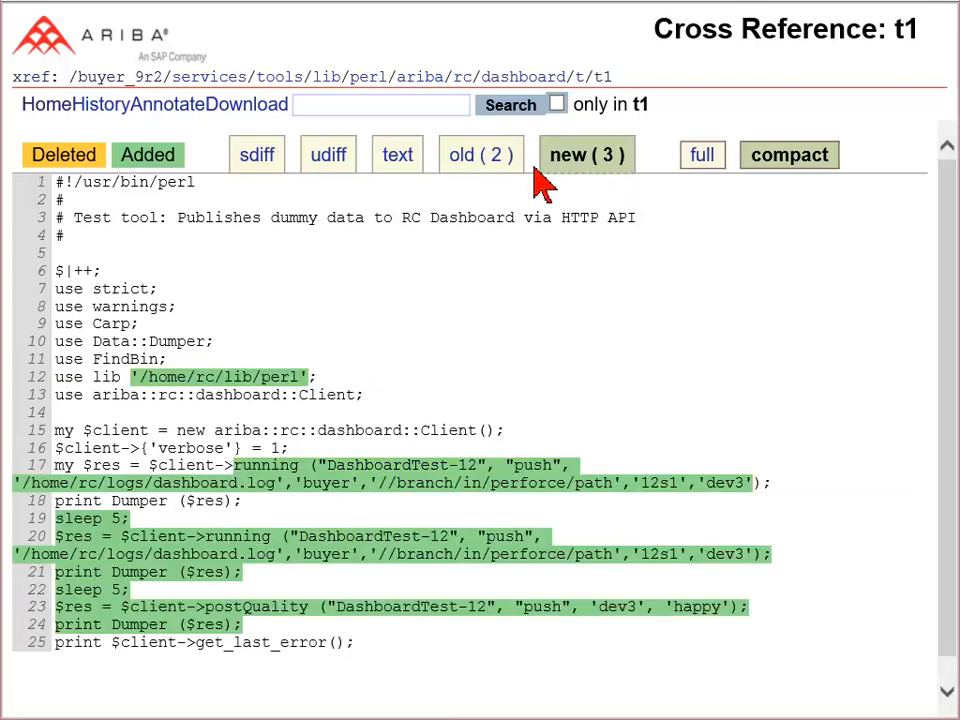